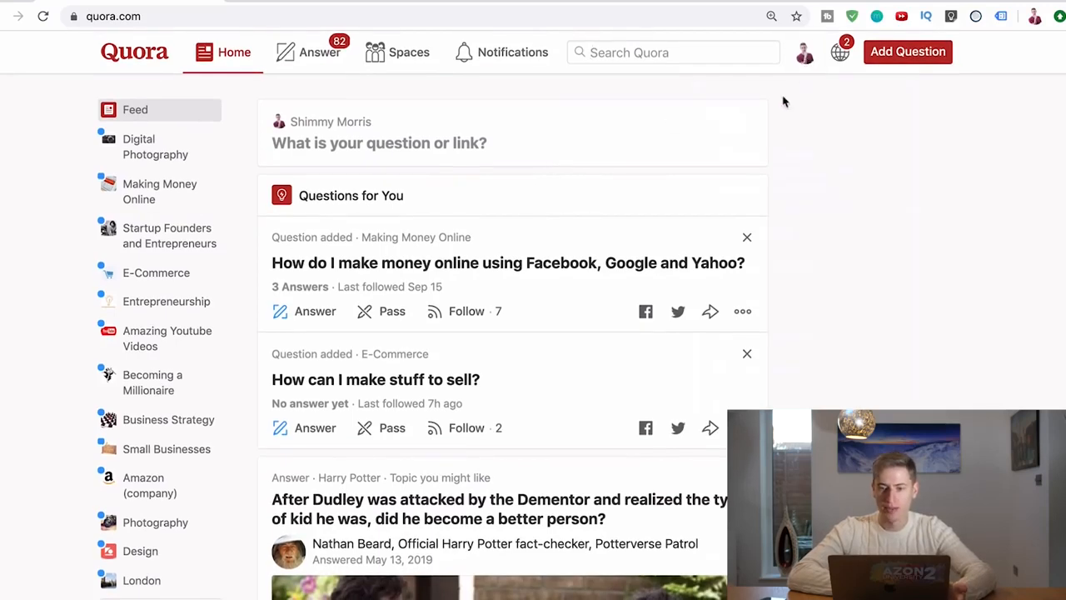
# - Go to your own Quora profile page and scroll down through its posts
pyautogui.click(330, 120)
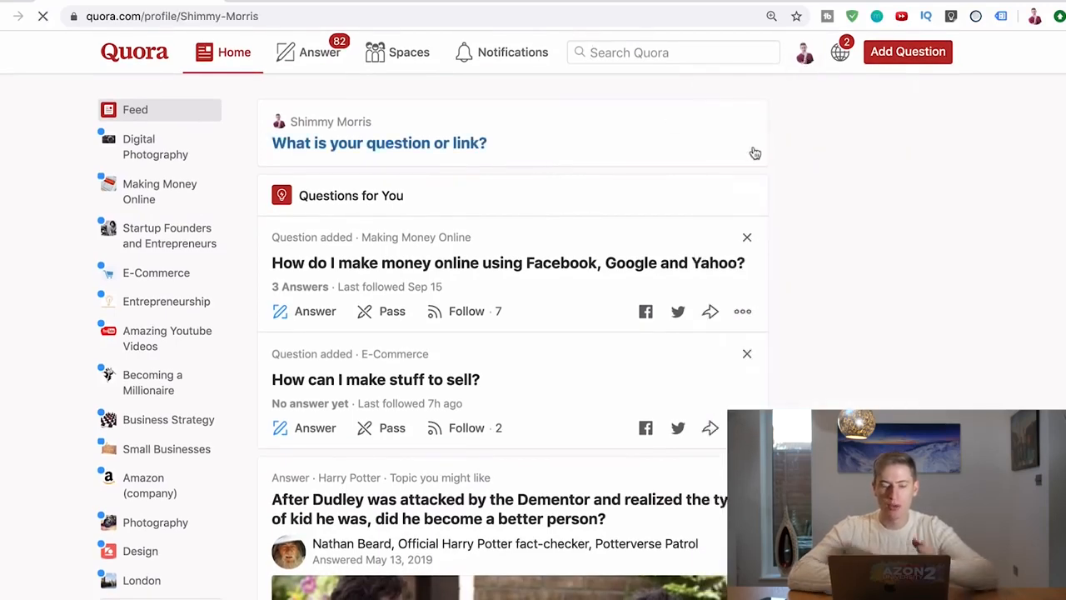
pyautogui.click(803, 52)
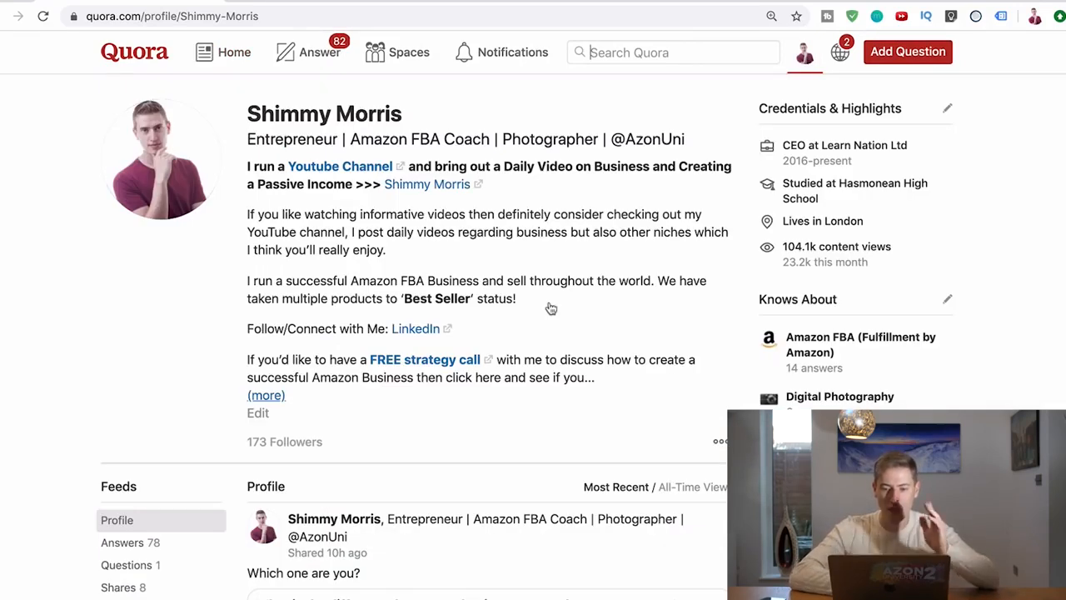
pyautogui.scroll(-3)
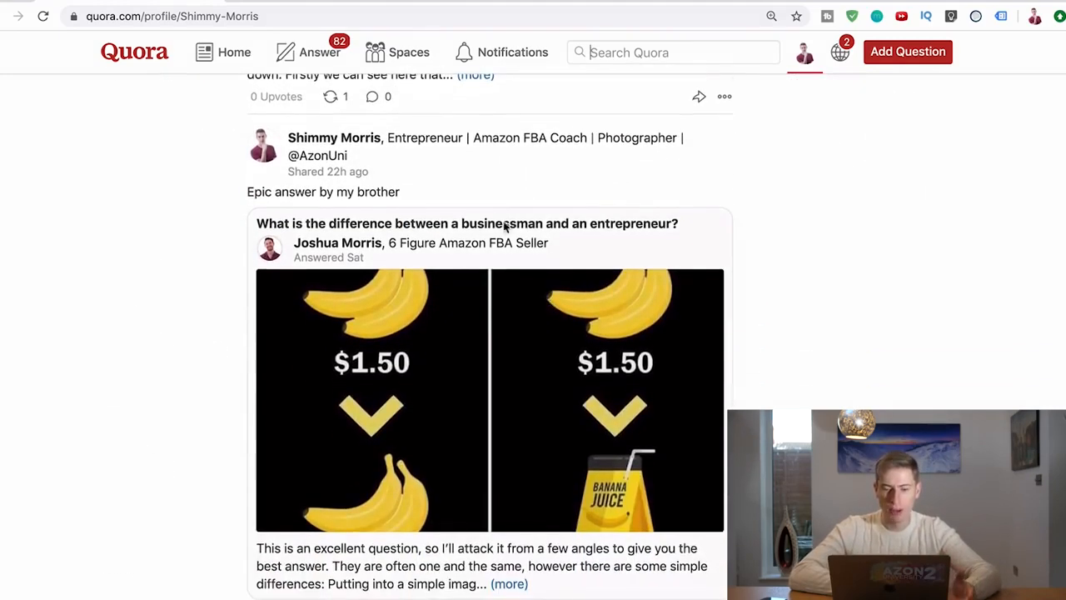
pyautogui.scroll(-3)
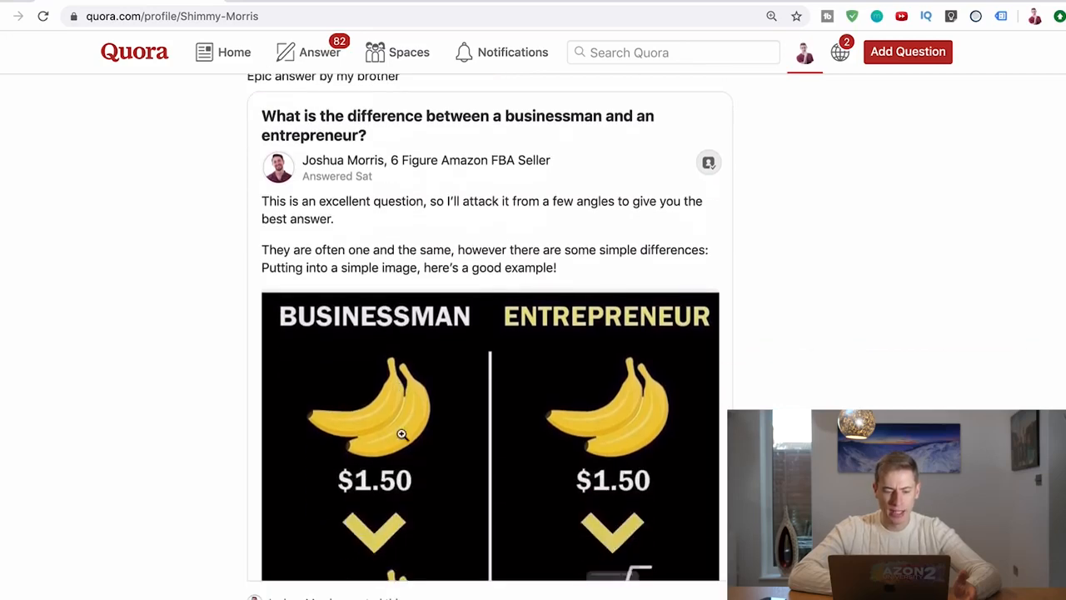
pyautogui.scroll(-3)
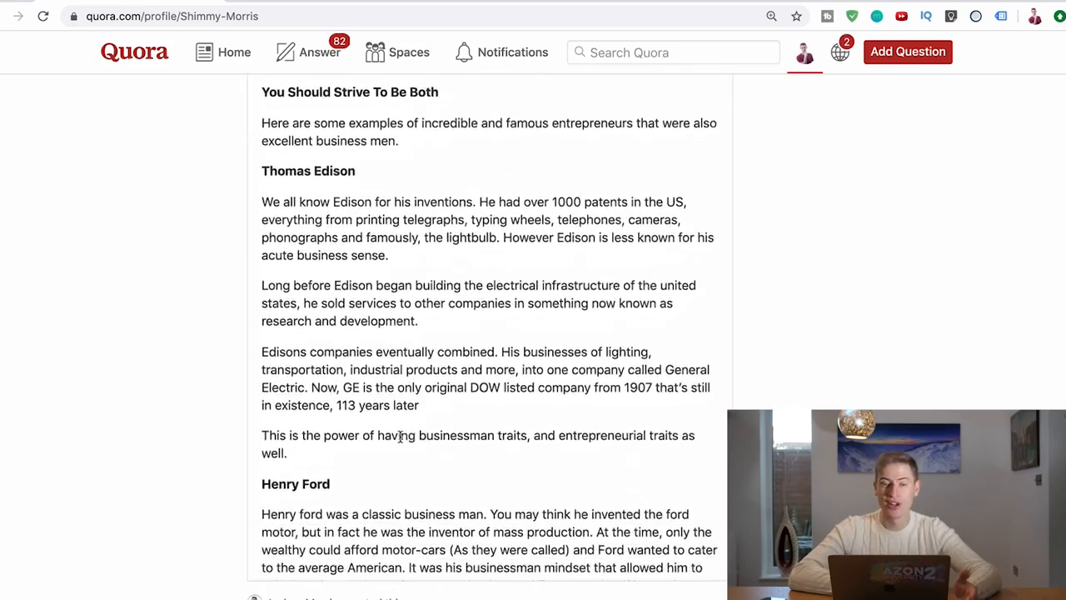
# - Read the expanded businessmen versus entrepreneurs answer, then return toward the profile header
pyautogui.scroll(-3)
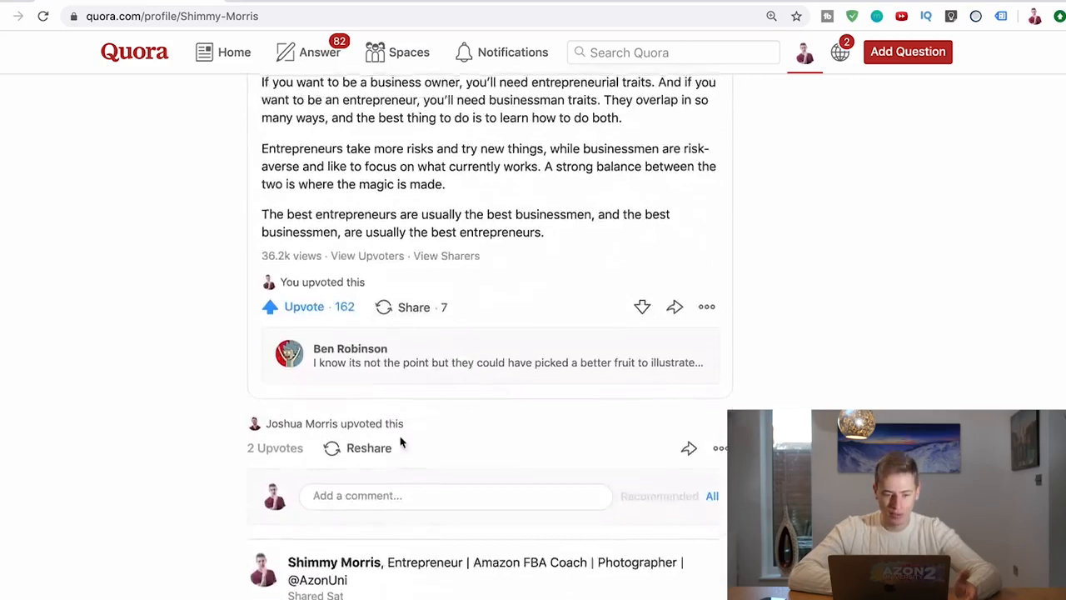
pyautogui.scroll(3)
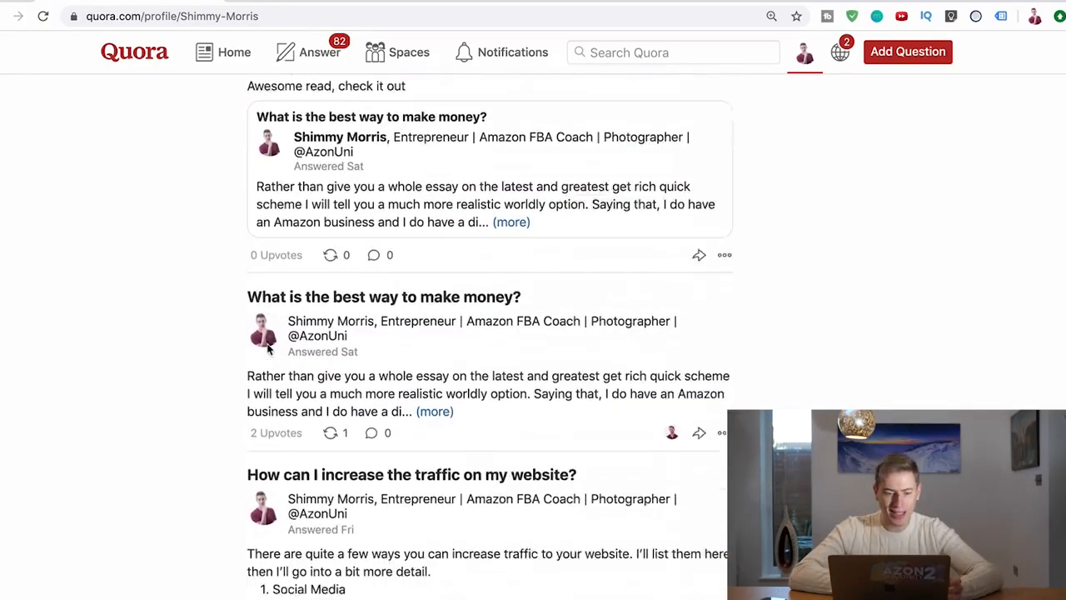
pyautogui.scroll(-3)
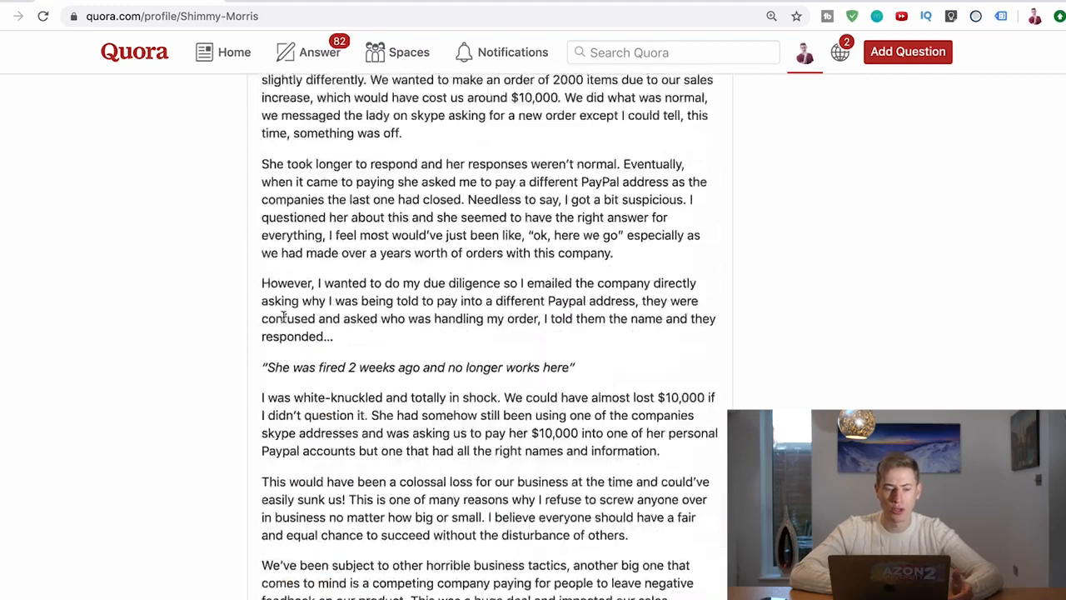
pyautogui.scroll(-3)
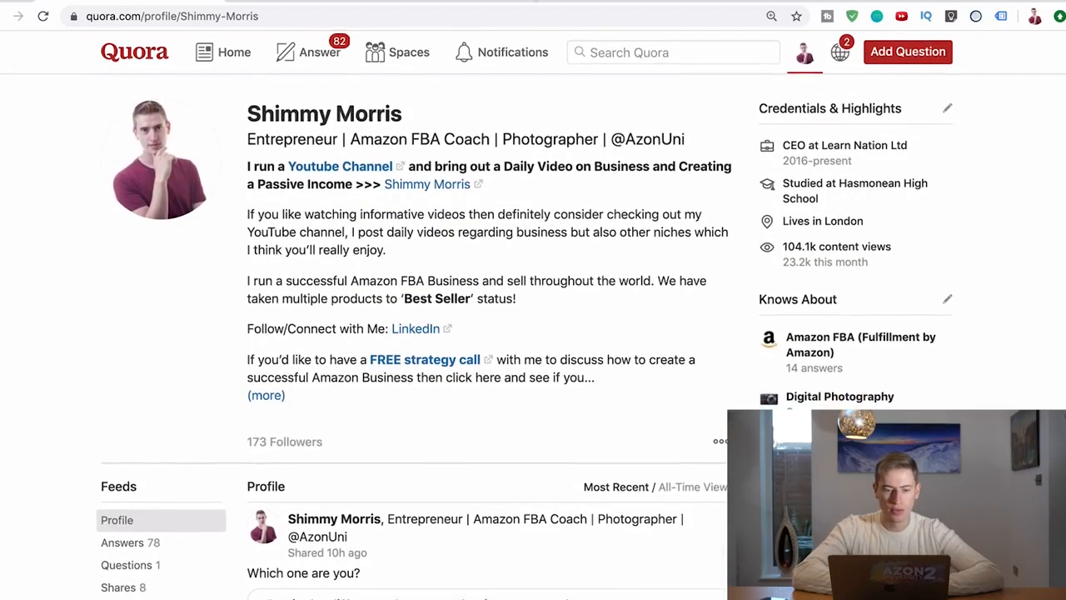
# - From the account menu, go to Quora Ads Manager's campaign overview
pyautogui.click(799, 52)
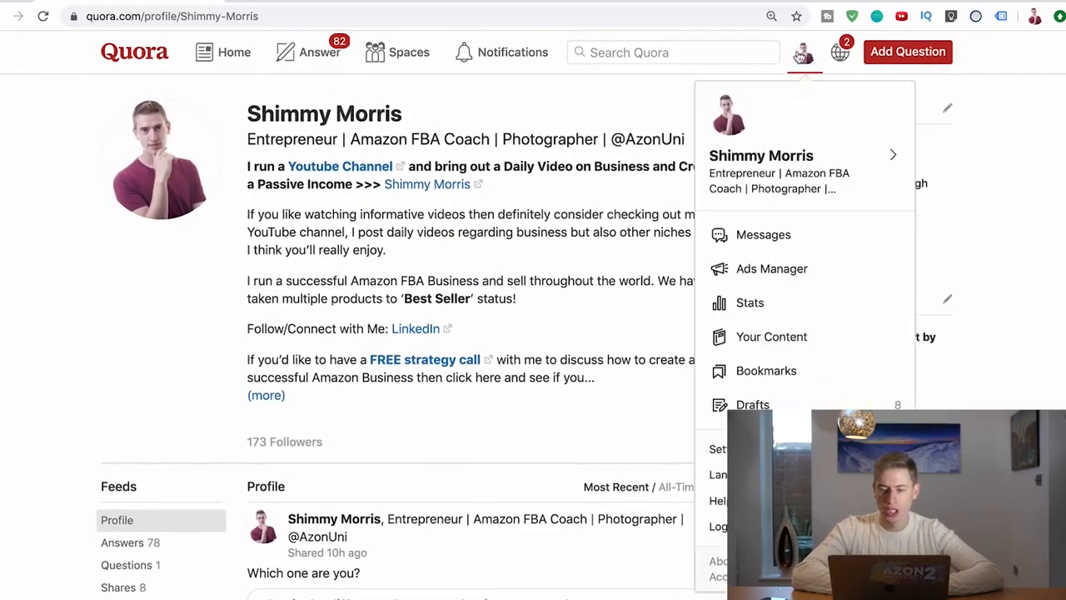
pyautogui.moveTo(771, 273)
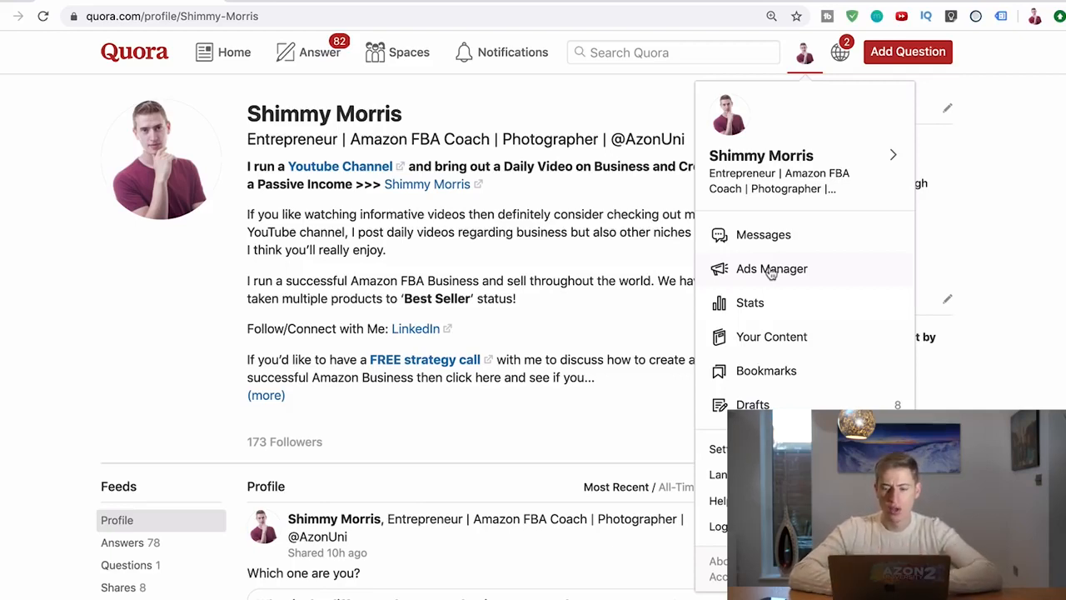
pyautogui.click(771, 268)
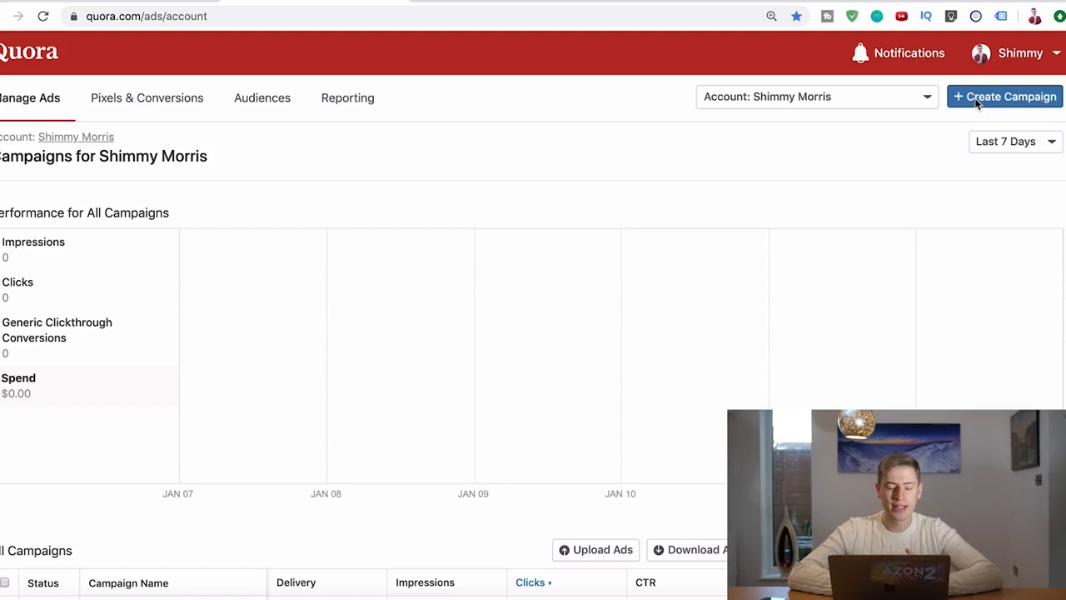
# - Create campaign 'test' with Conversions objective, Purchase type and $1000 daily budget, and continue
pyautogui.click(1003, 95)
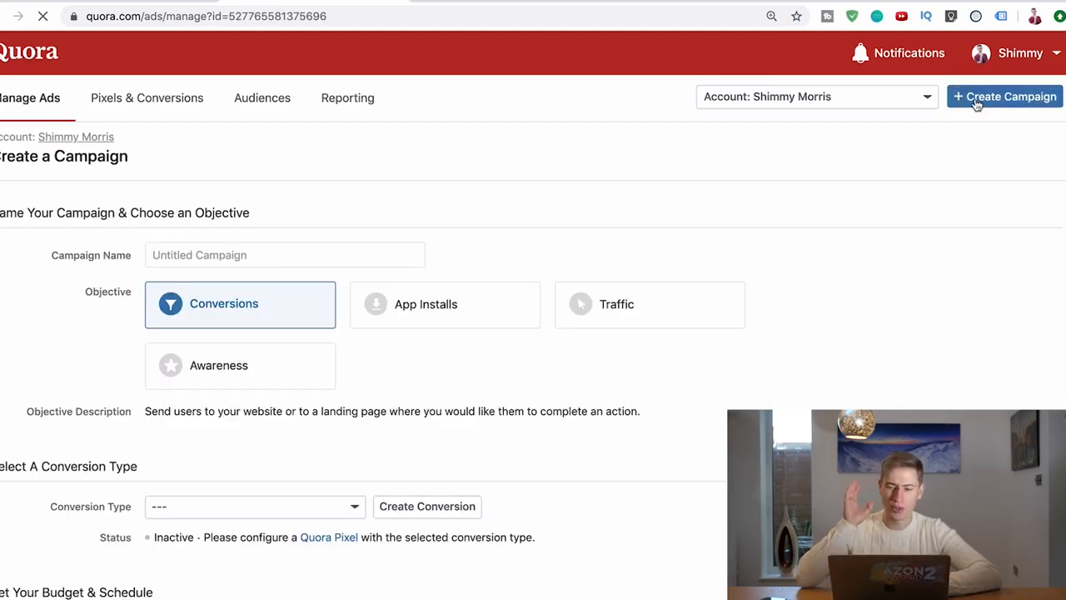
pyautogui.click(283, 255)
pyautogui.write('test')
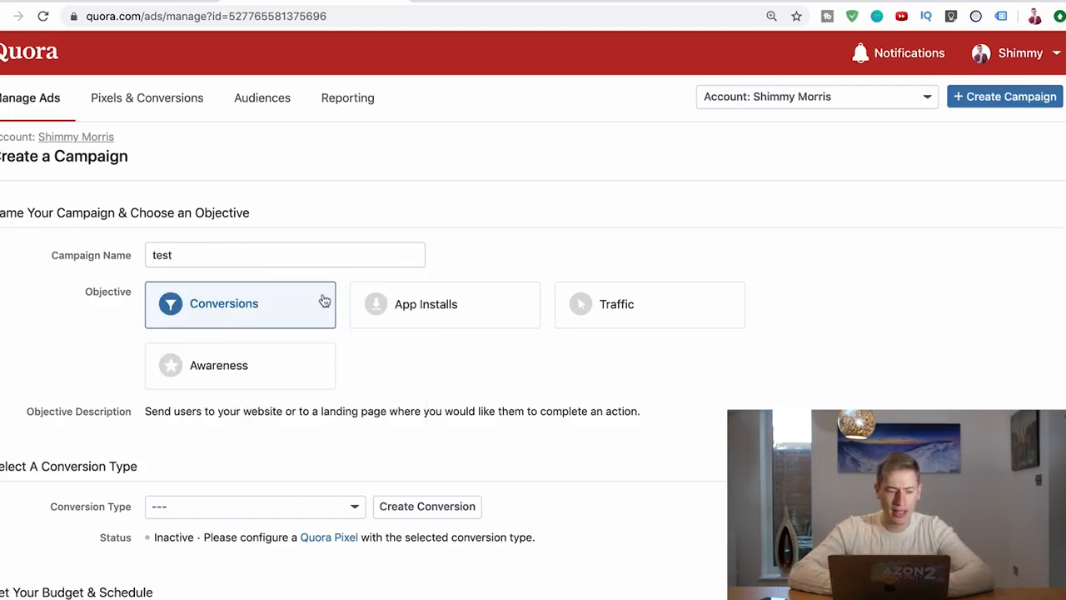
pyautogui.scroll(-3)
pyautogui.write('1')
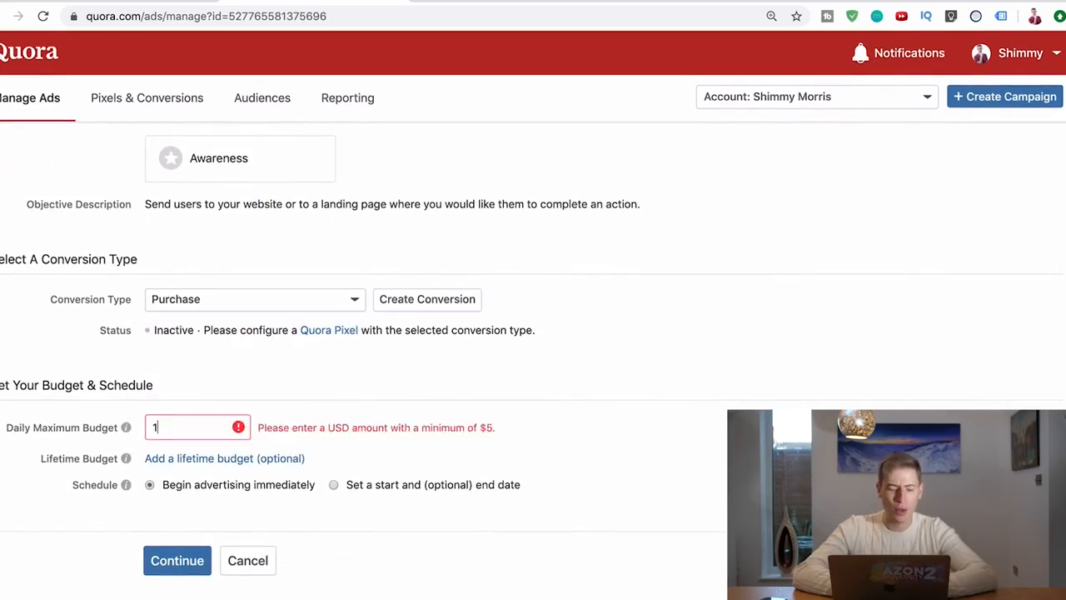
pyautogui.write('000')
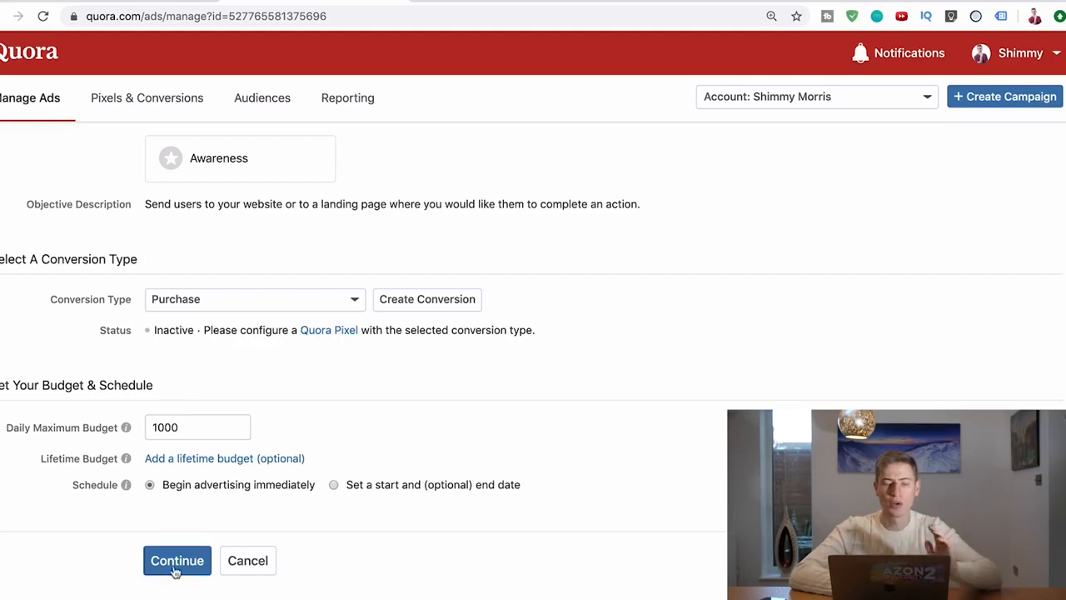
pyautogui.click(177, 559)
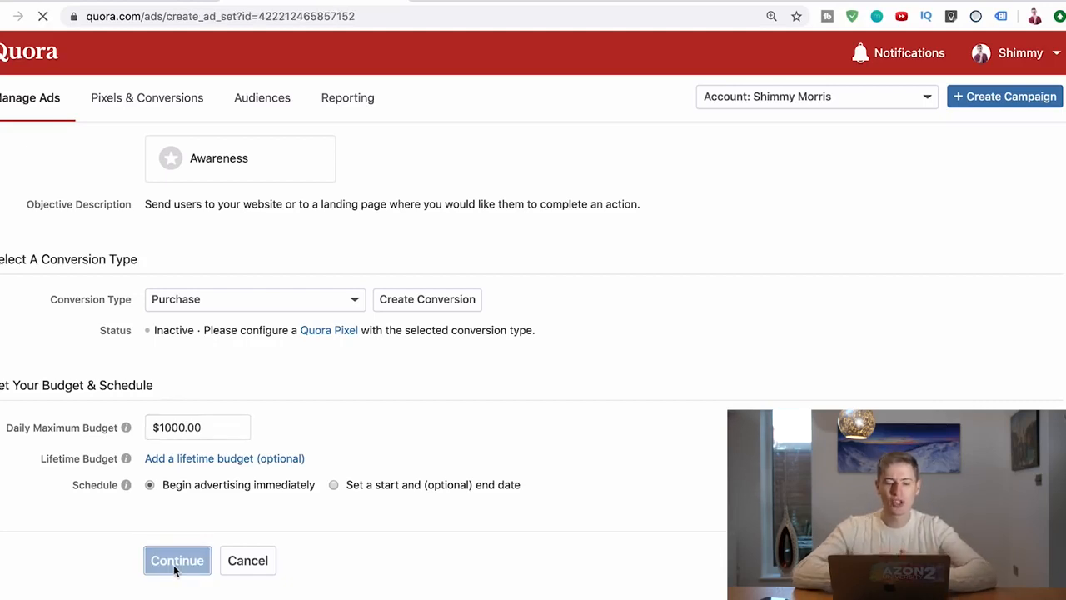
pyautogui.click(177, 560)
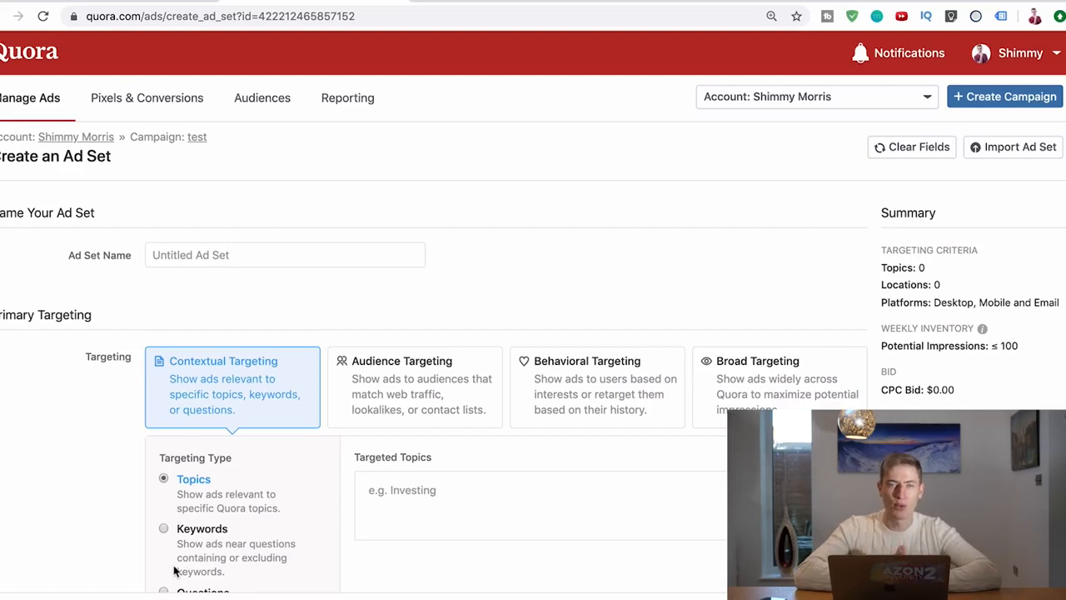
pyautogui.moveTo(307, 85)
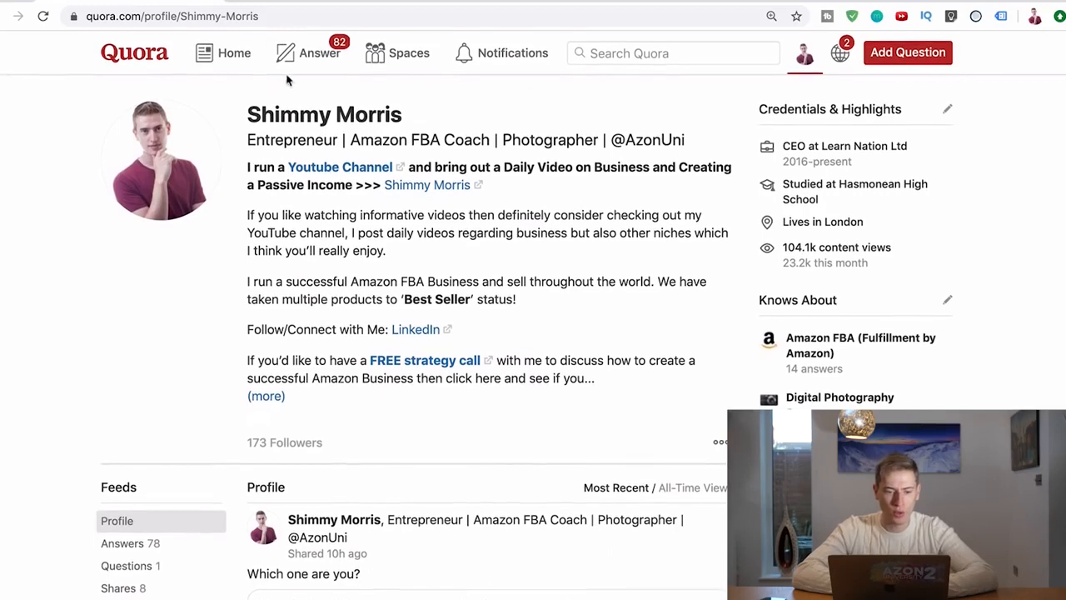
# - Return to the home feed and enter the Making Money Online topic
pyautogui.click(233, 52)
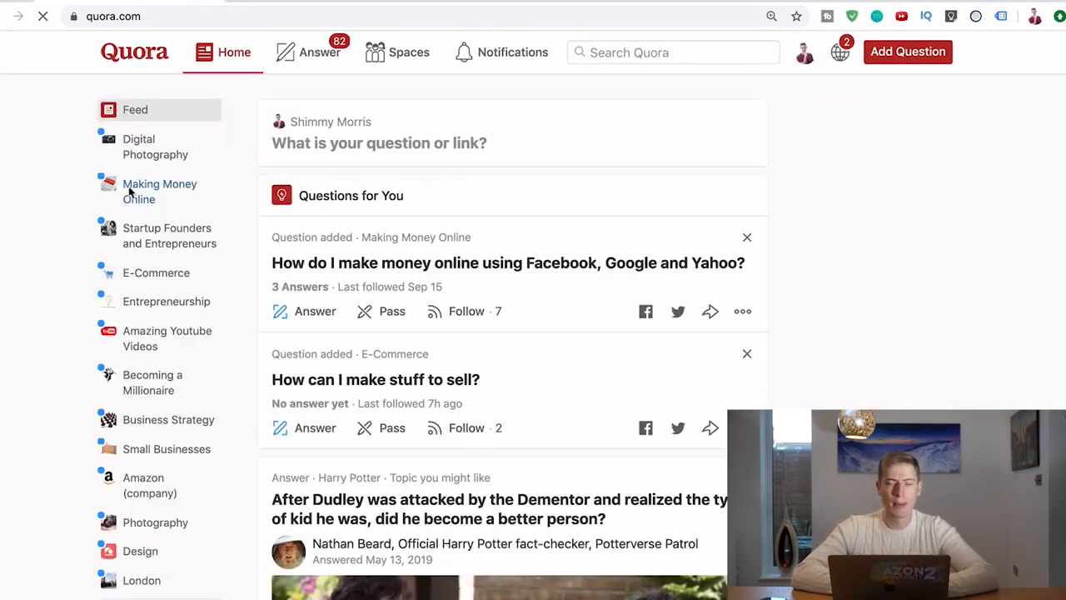
pyautogui.click(160, 190)
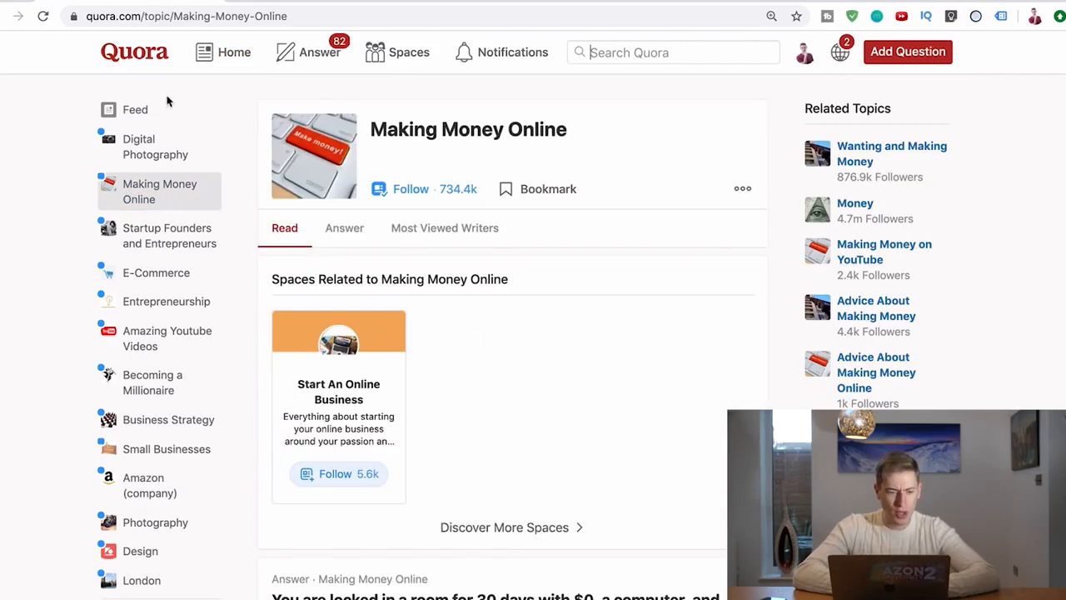
pyautogui.scroll(-3)
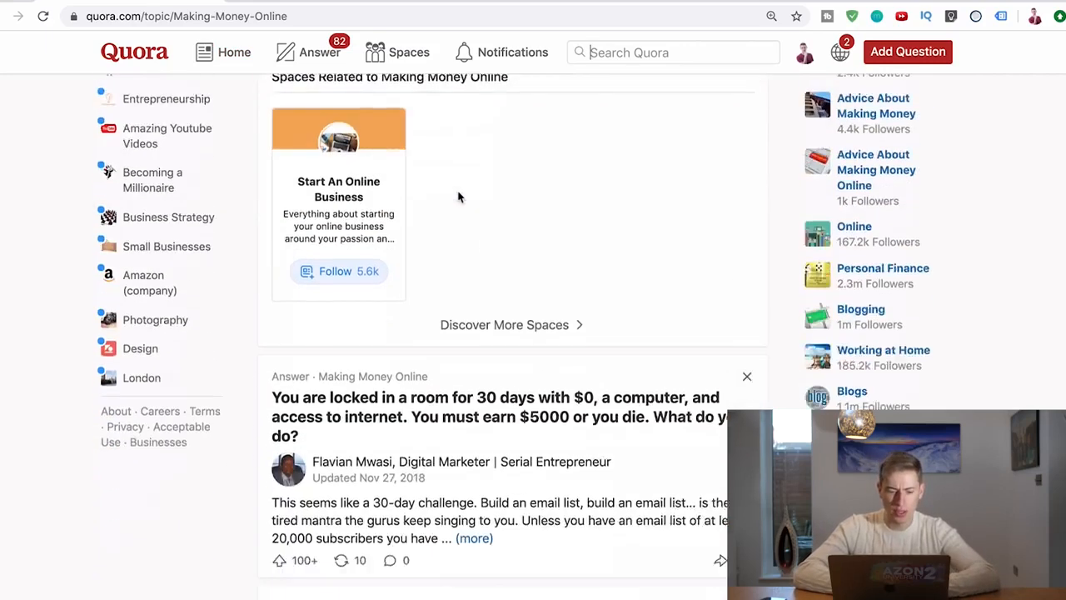
# - Scroll the topic feed down to the 'How can I earn $30-50 per day online?' answer
pyautogui.scroll(-3)
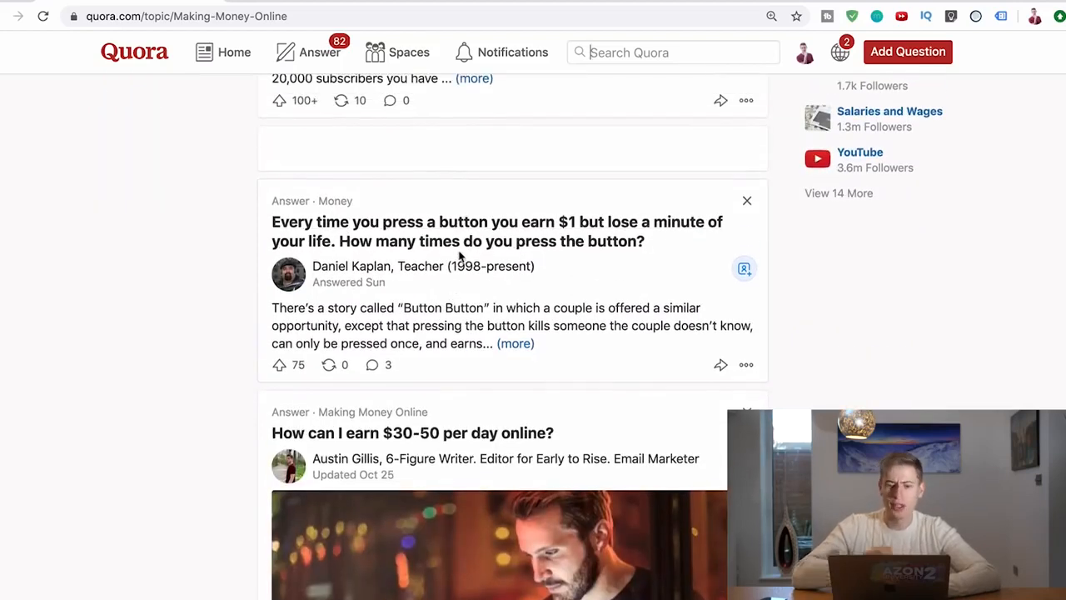
pyautogui.scroll(-3)
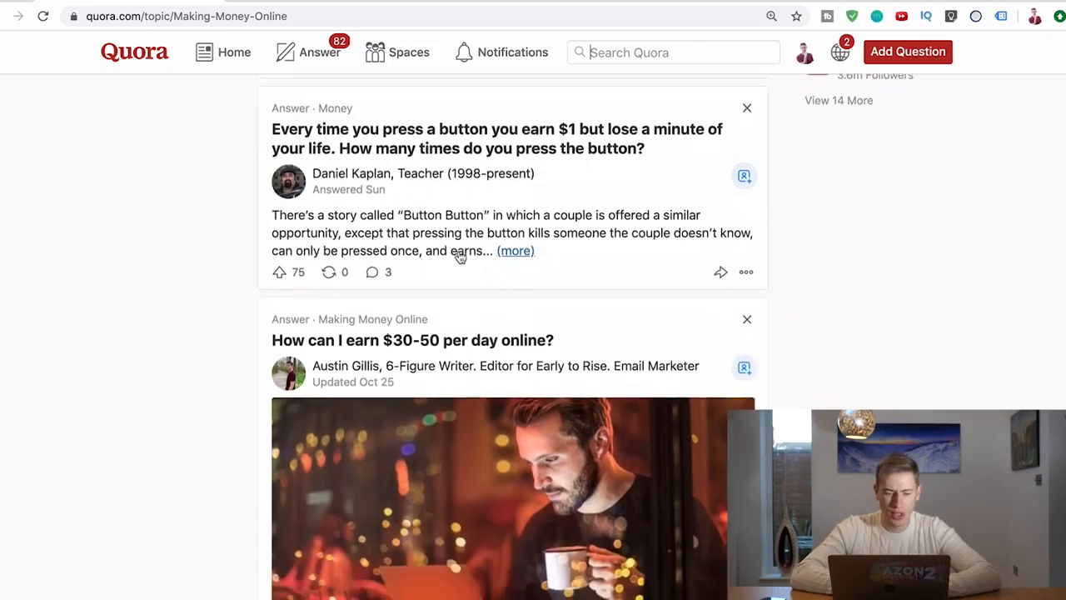
pyautogui.scroll(-3)
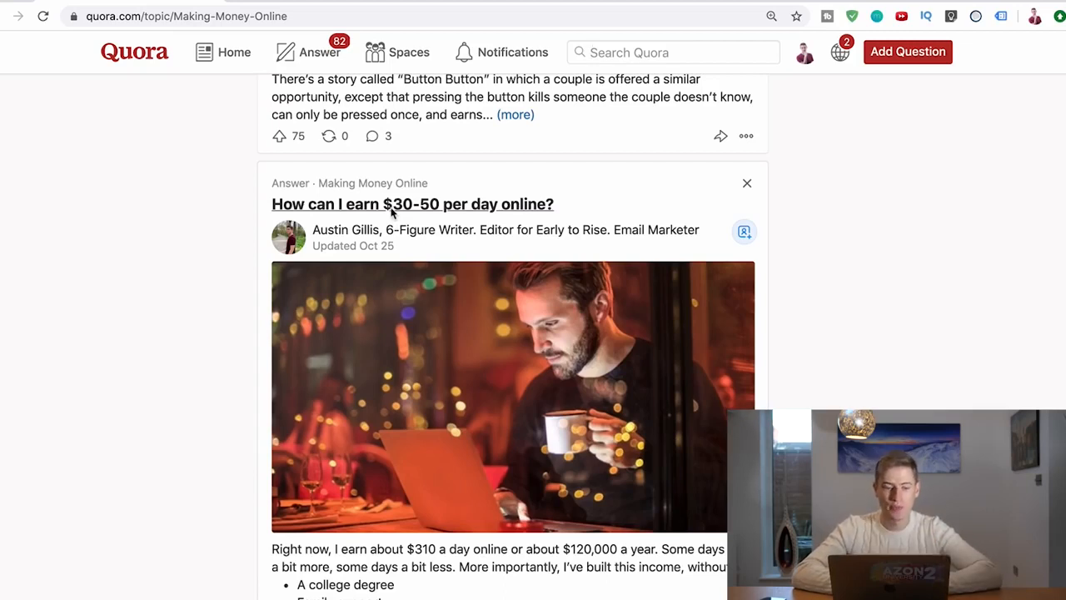
# - View the $30-50 per day online question with 1.2k followers and scroll its answers
pyautogui.click(396, 203)
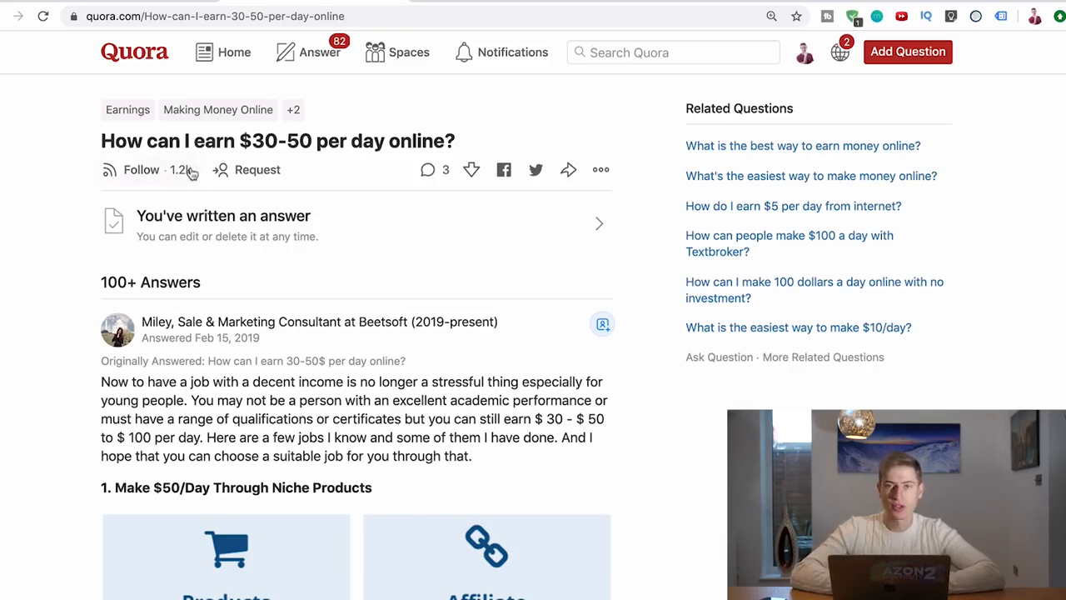
pyautogui.scroll(-3)
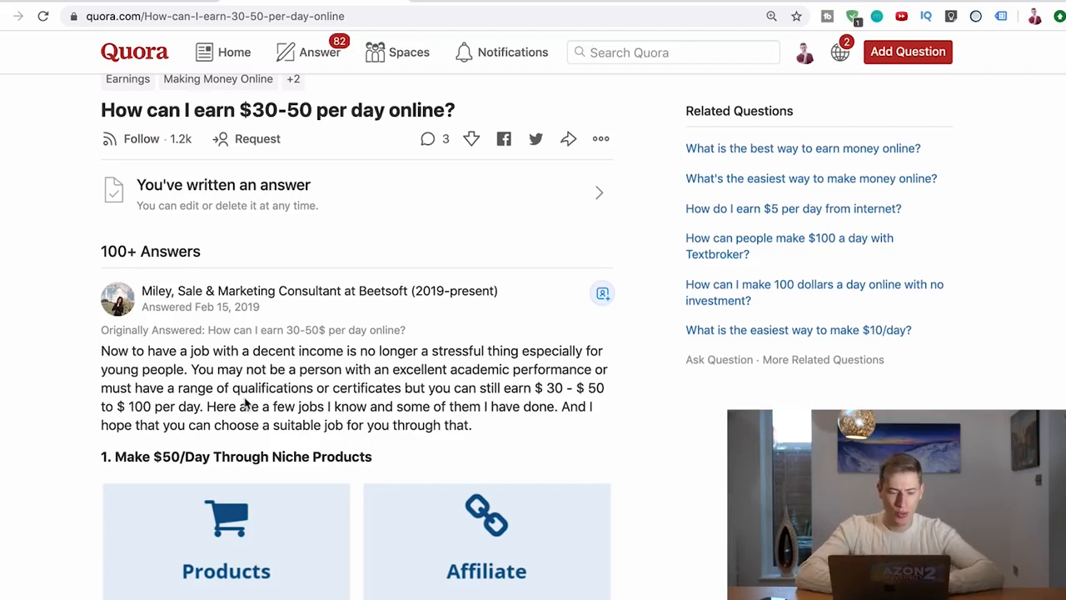
pyautogui.scroll(-3)
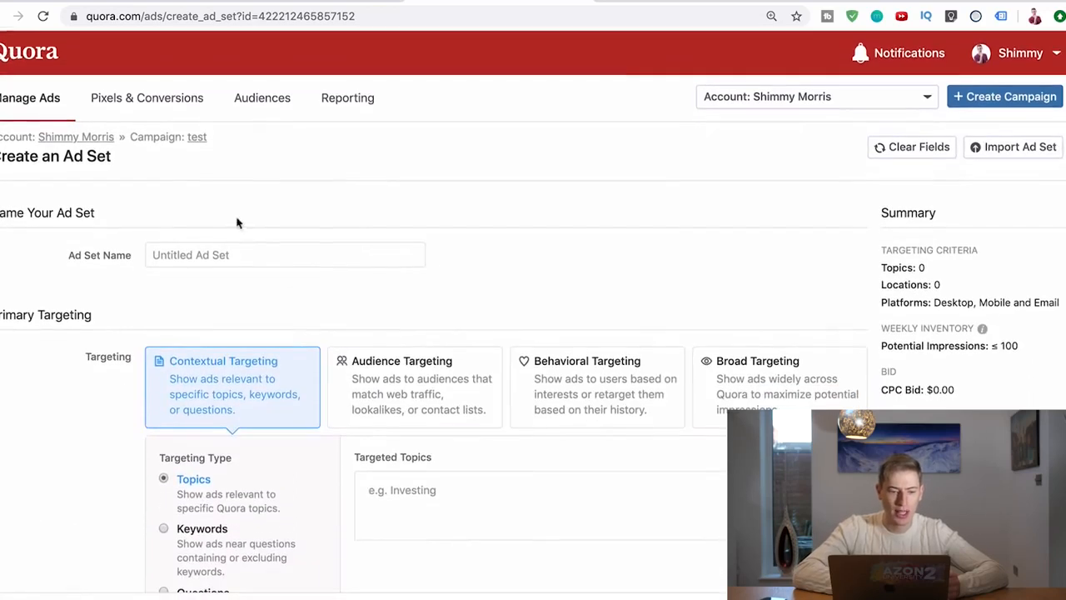
# - Under Primary Targeting choose Questions targeting and start Bulk Add by keyword
pyautogui.scroll(-3)
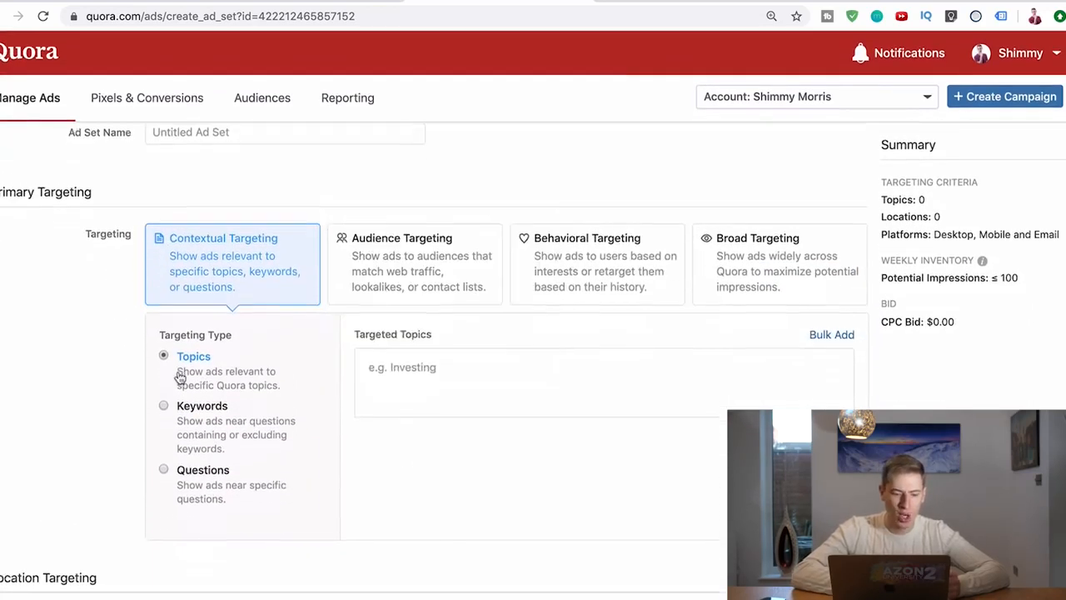
pyautogui.scroll(-3)
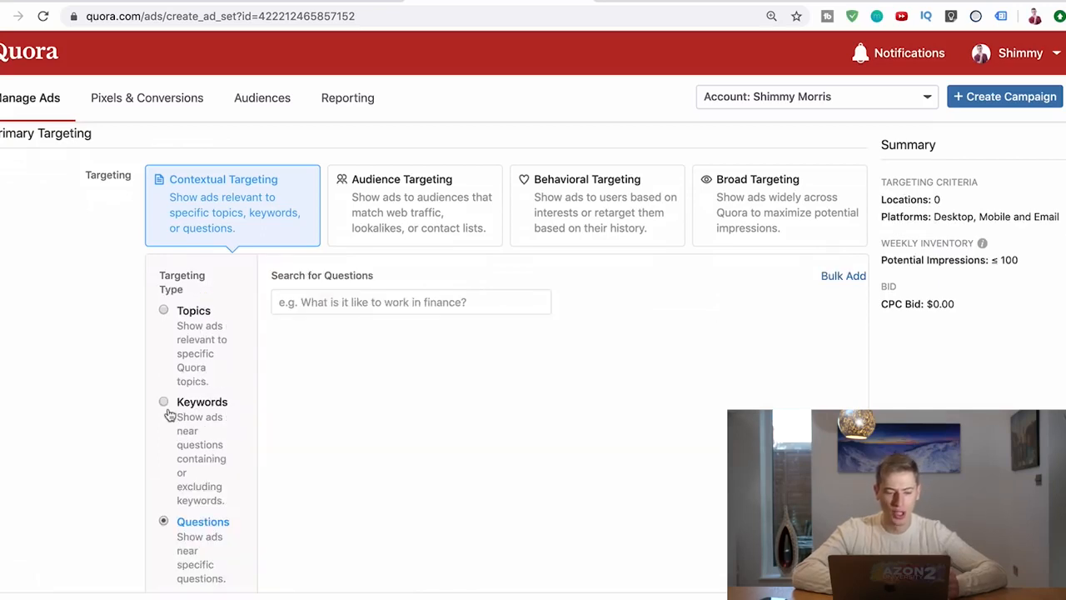
pyautogui.scroll(-3)
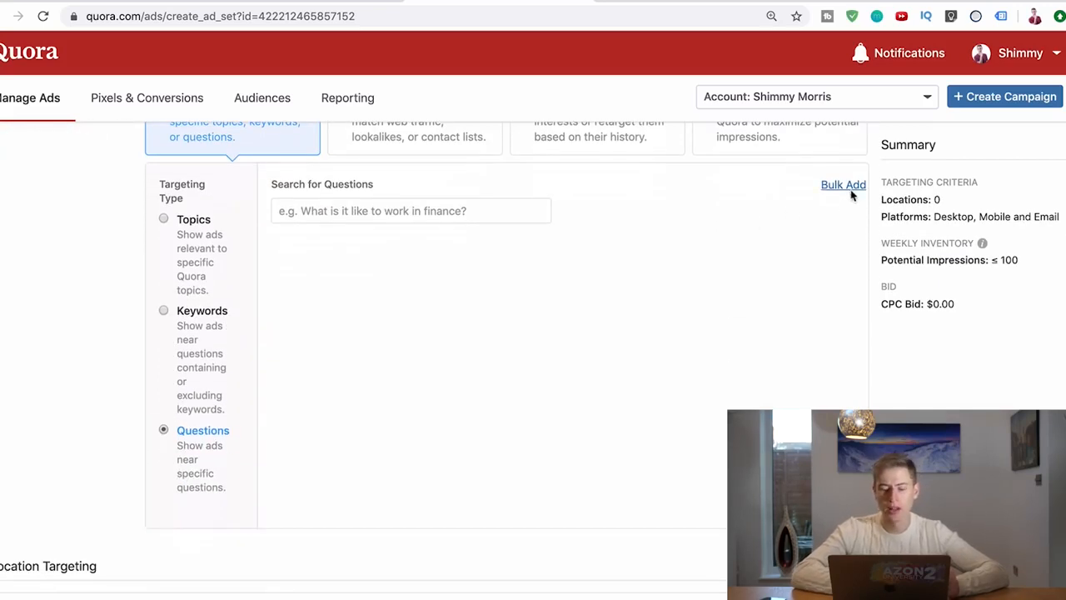
pyautogui.click(843, 184)
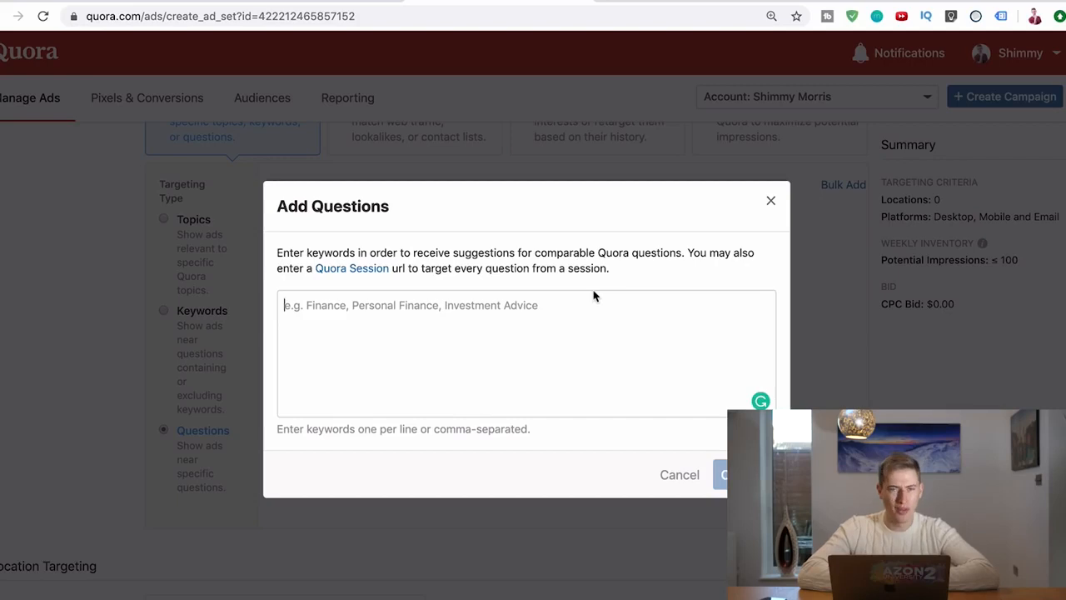
# - Enter the keyword 'business' to get suggested questions with weekly view ranges
pyautogui.write('bus')
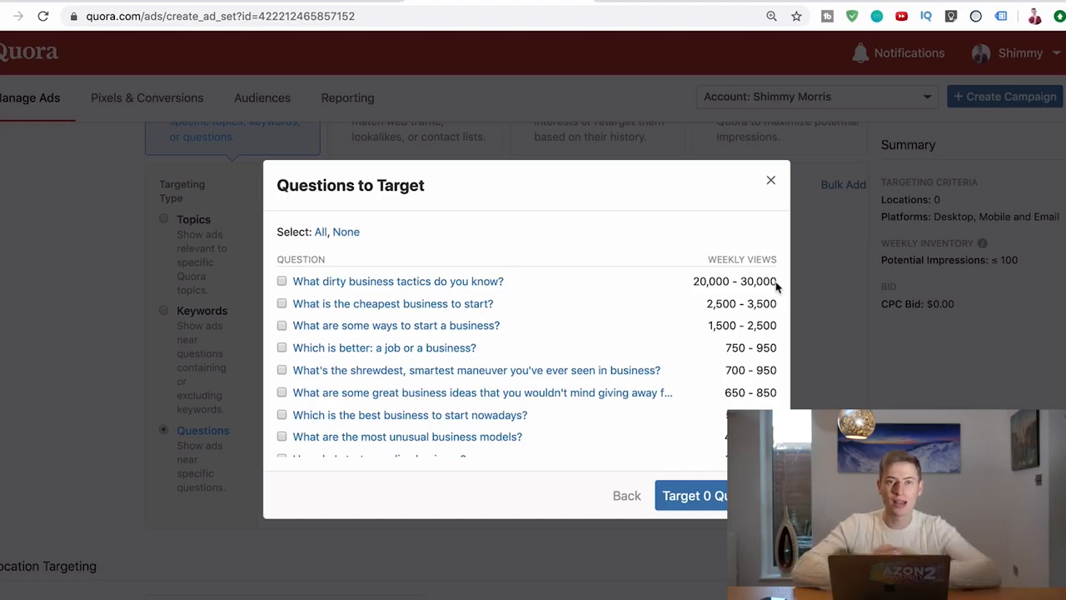
pyautogui.moveTo(473, 334)
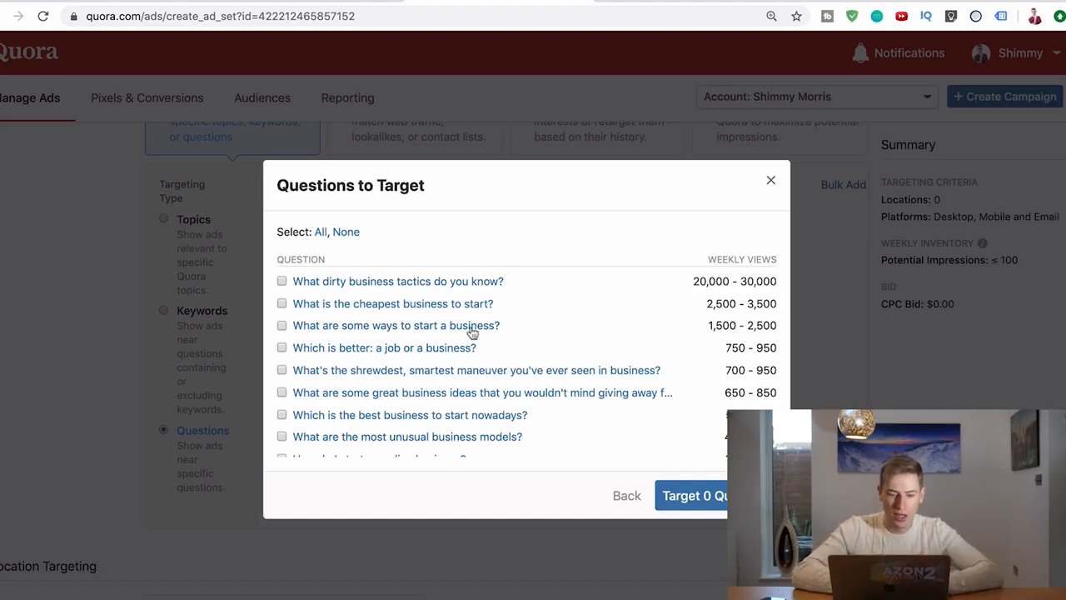
pyautogui.moveTo(527, 316)
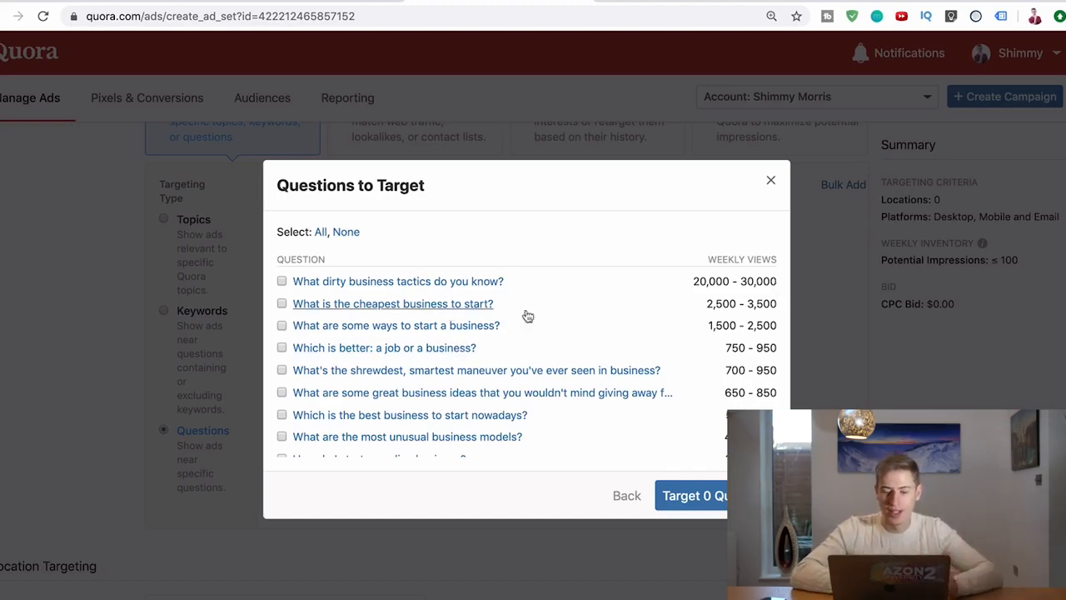
pyautogui.moveTo(551, 400)
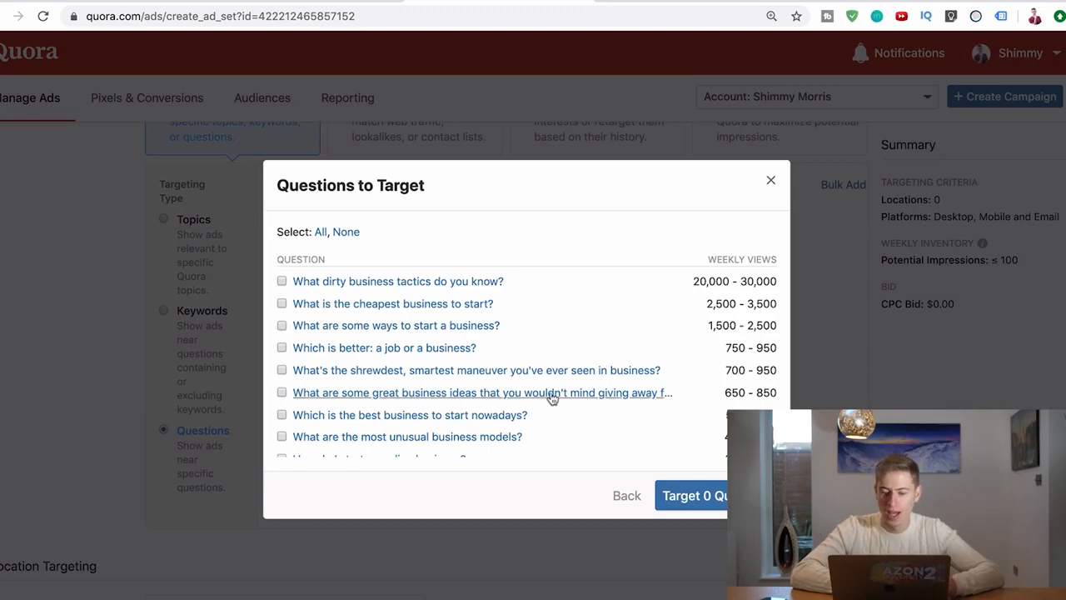
# - Scroll the business suggestions down to questions with 100–350 weekly views
pyautogui.scroll(-3)
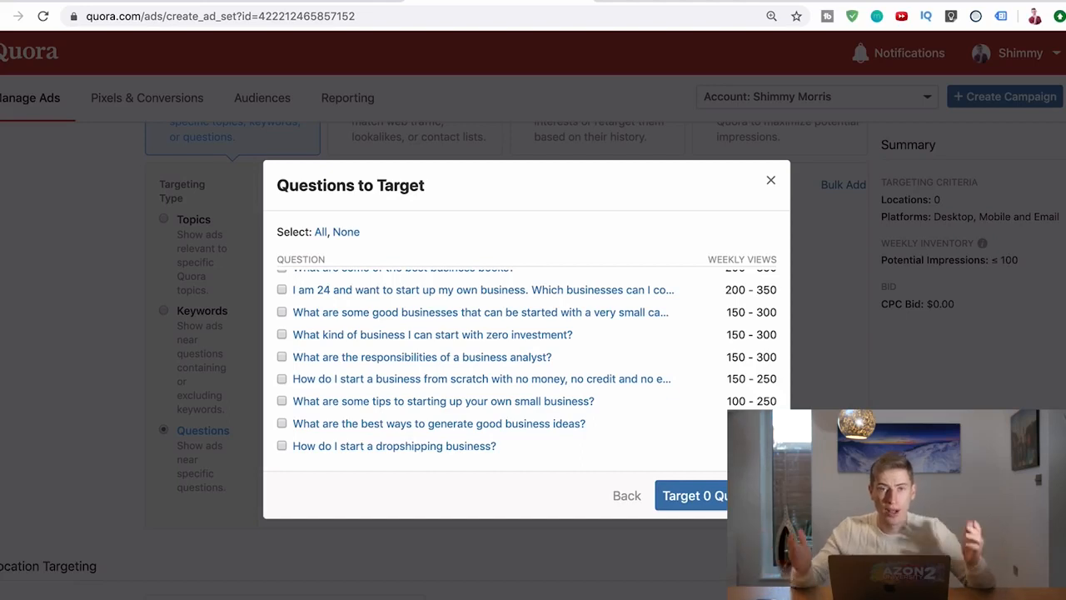
pyautogui.moveTo(636, 469)
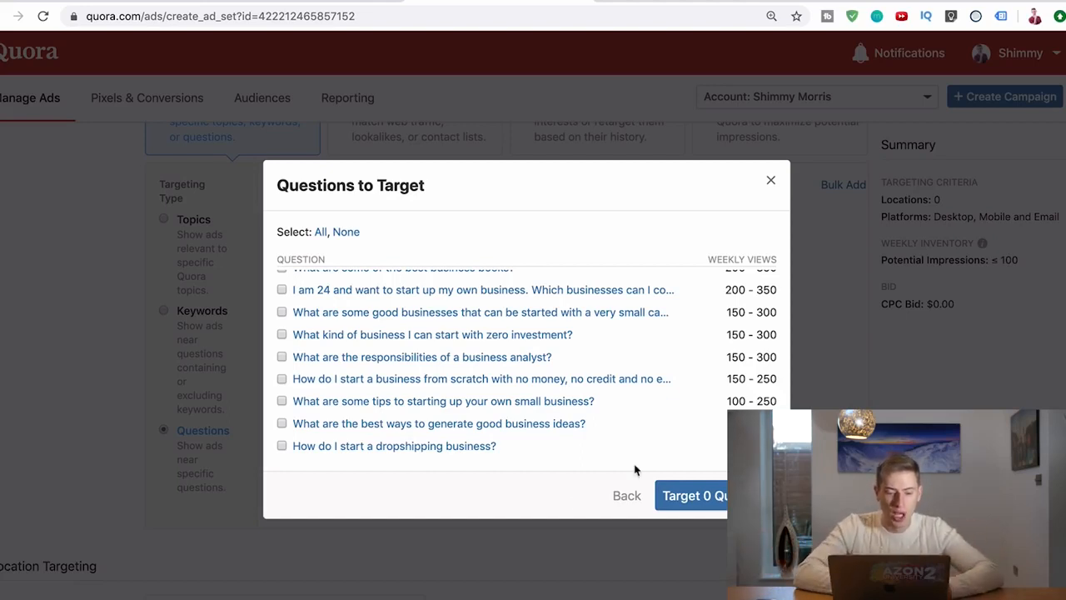
pyautogui.moveTo(470, 456)
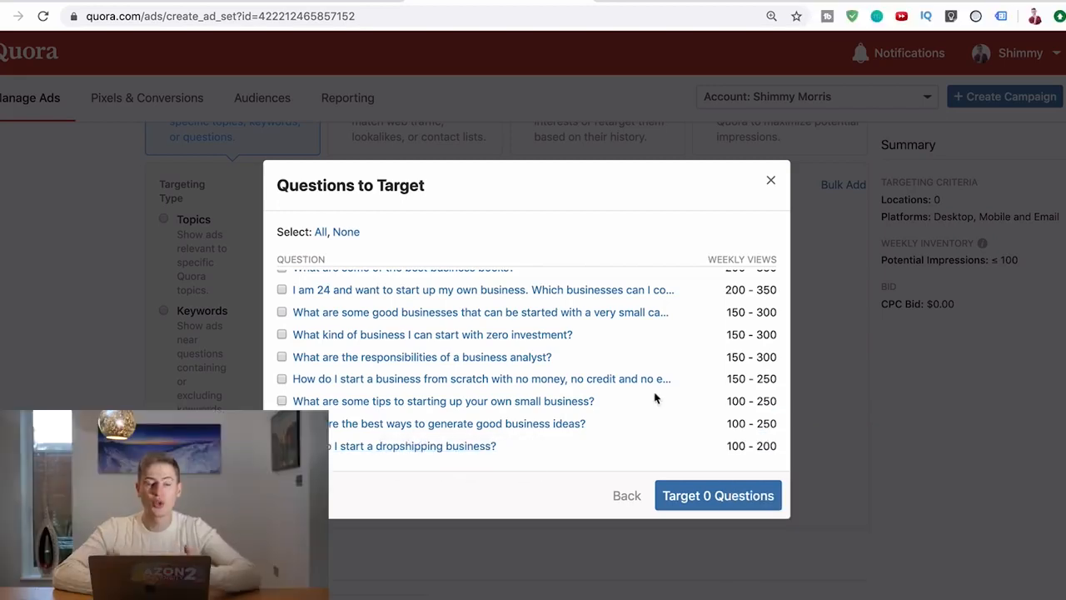
pyautogui.moveTo(640, 313)
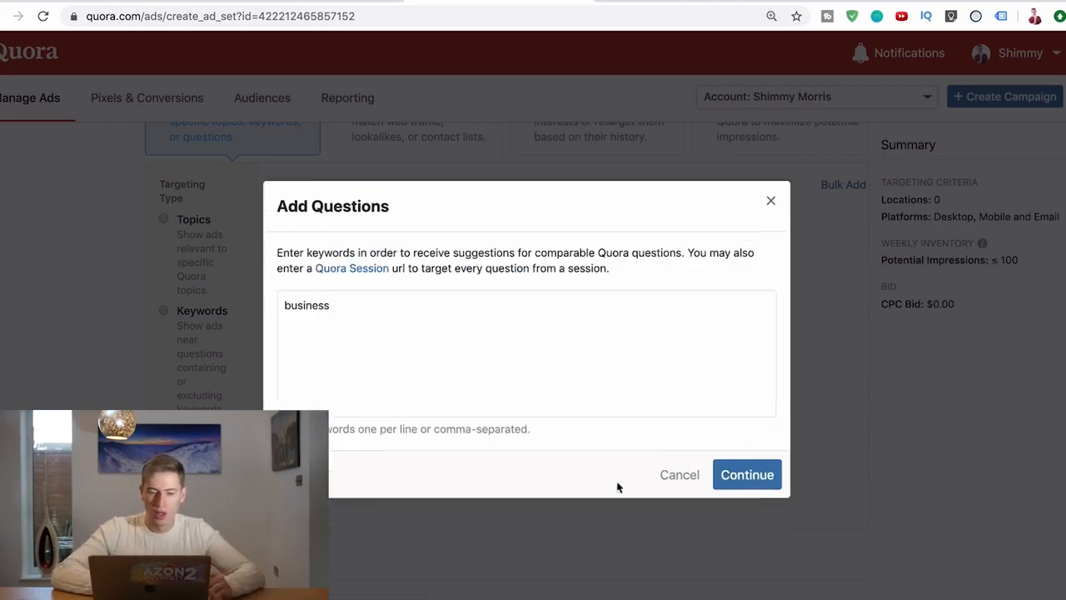
# - Get suggestions for keyword 'how', led by 'How hard has puberty hit you?' at 20,000–25,000 weekly views
pyautogui.write('how')
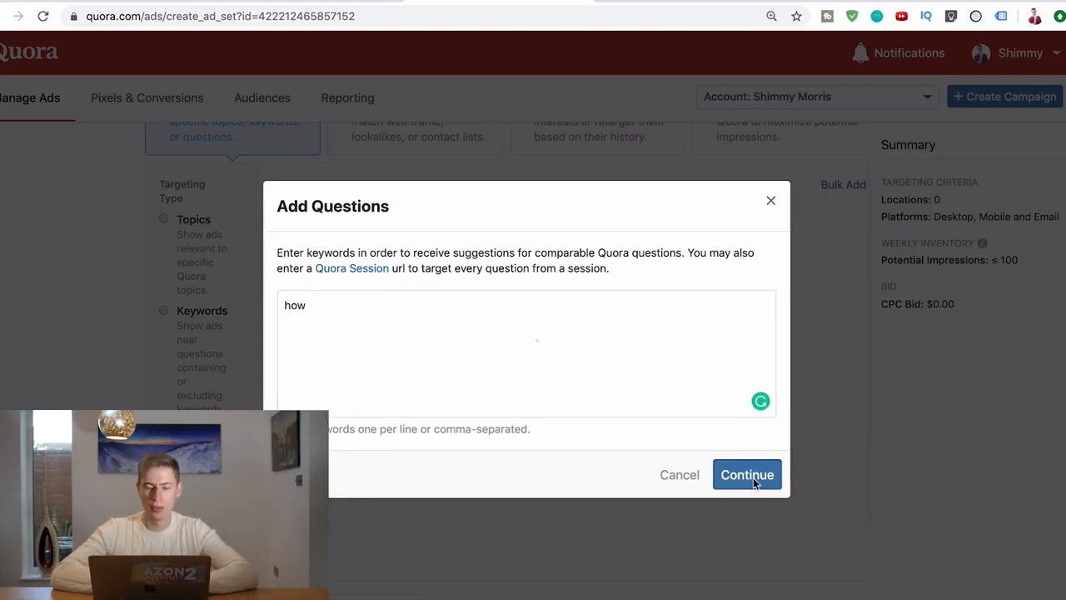
pyautogui.click(746, 473)
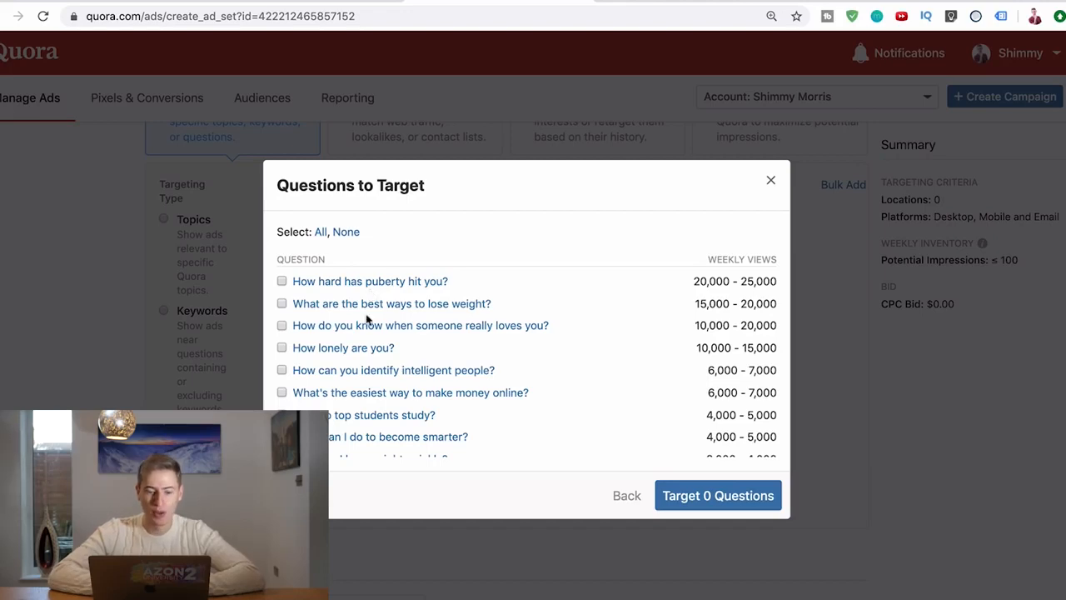
pyautogui.moveTo(397, 315)
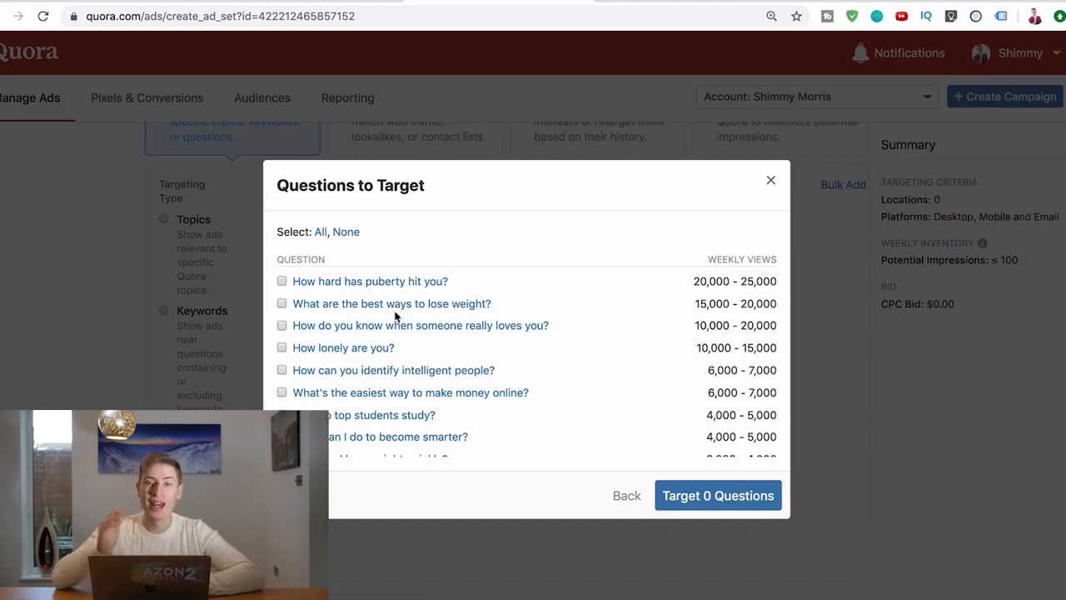
pyautogui.scroll(-3)
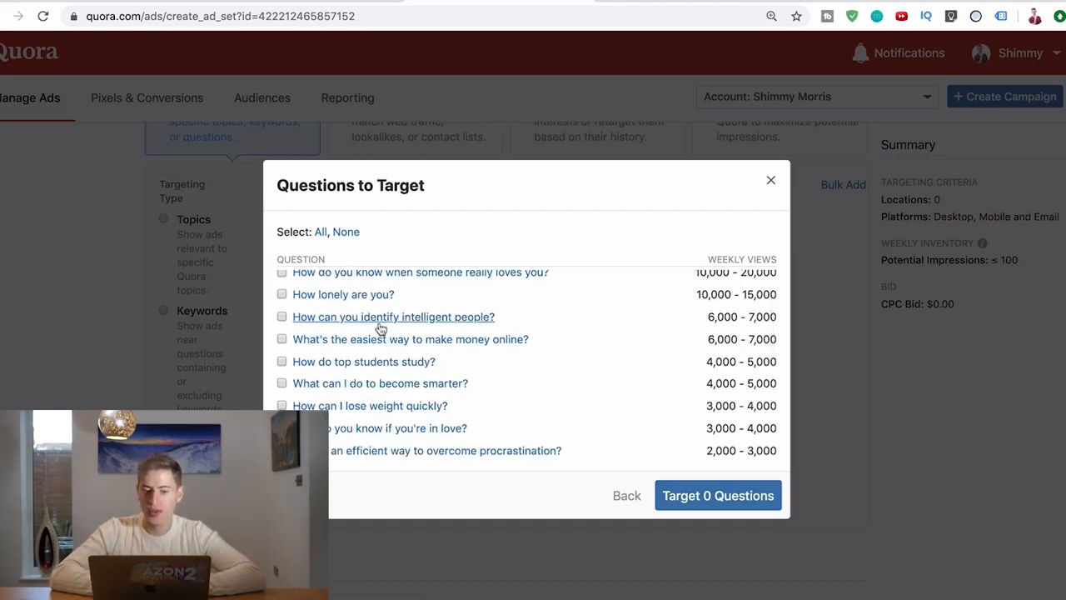
pyautogui.scroll(-3)
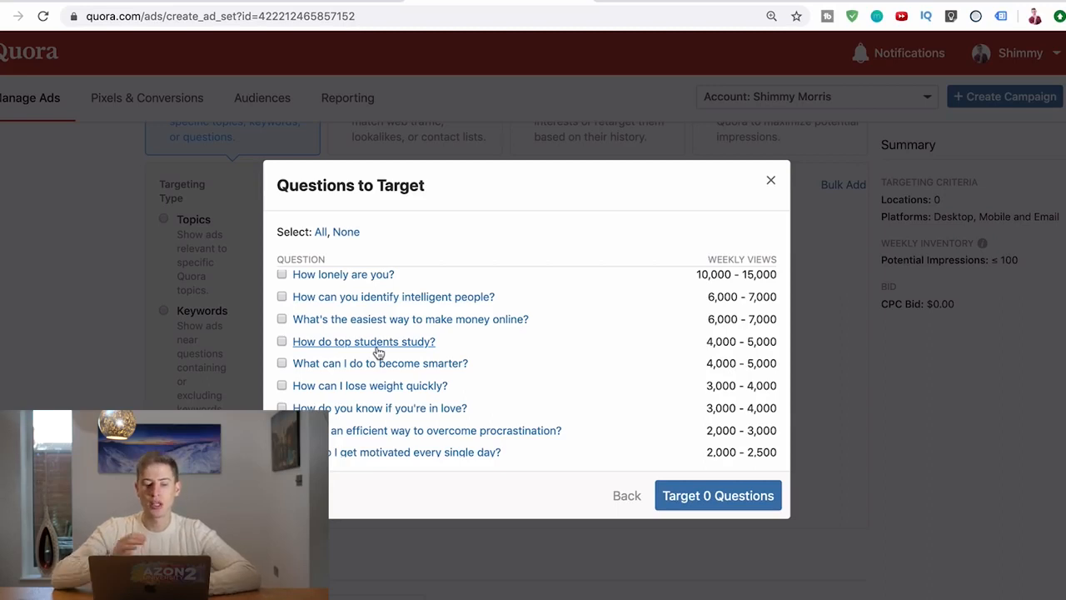
pyautogui.scroll(-3)
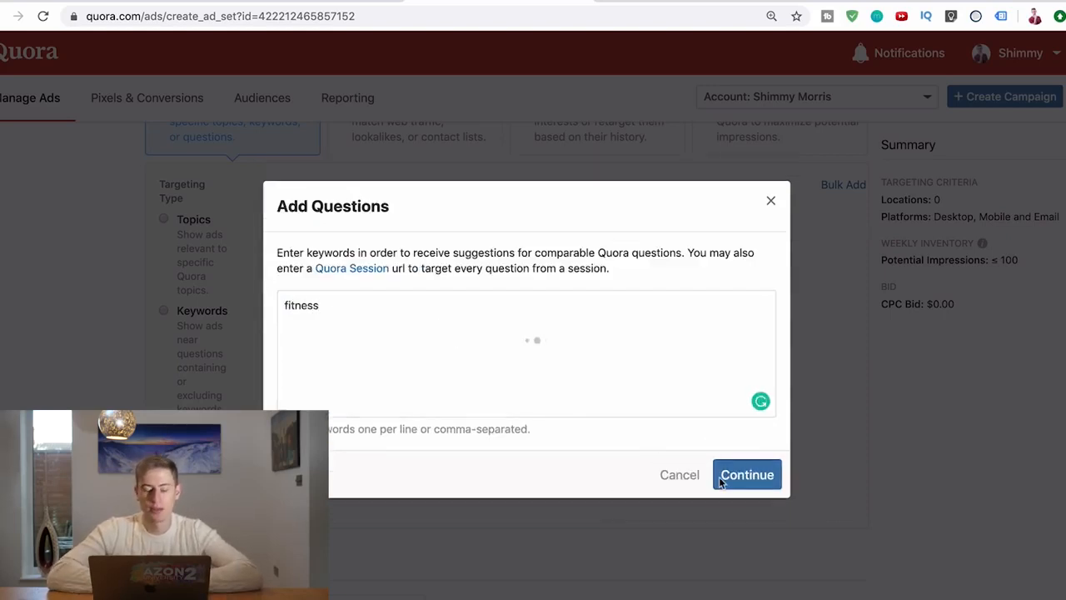
# - Get suggestions for 'fitness' then 'lose weight', led by best ways to lose weight at 15,000–20,000 views
pyautogui.click(746, 473)
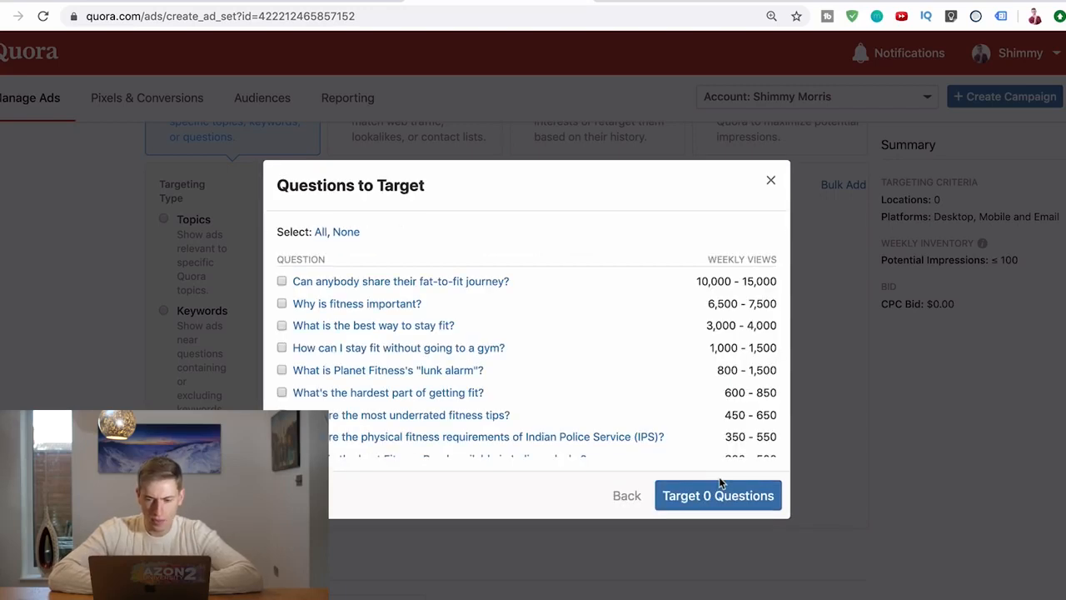
pyautogui.moveTo(493, 300)
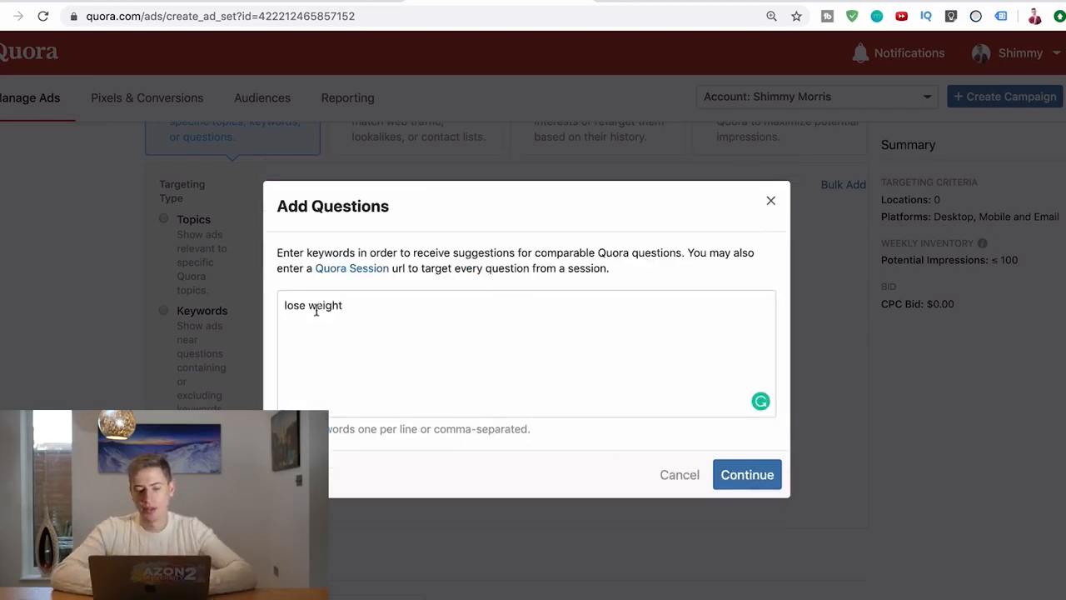
pyautogui.click(746, 473)
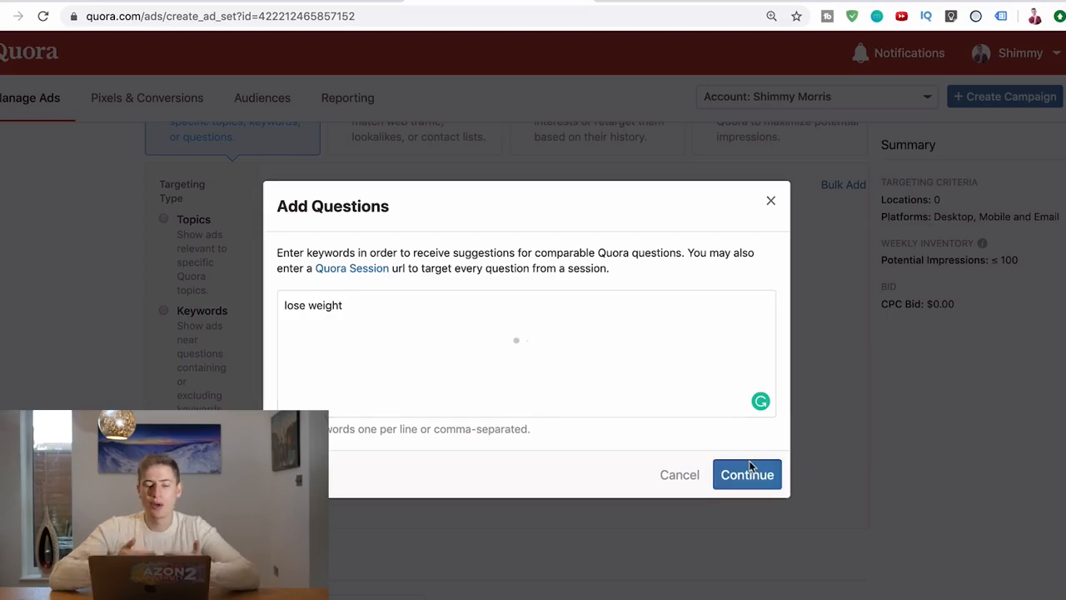
pyautogui.click(746, 473)
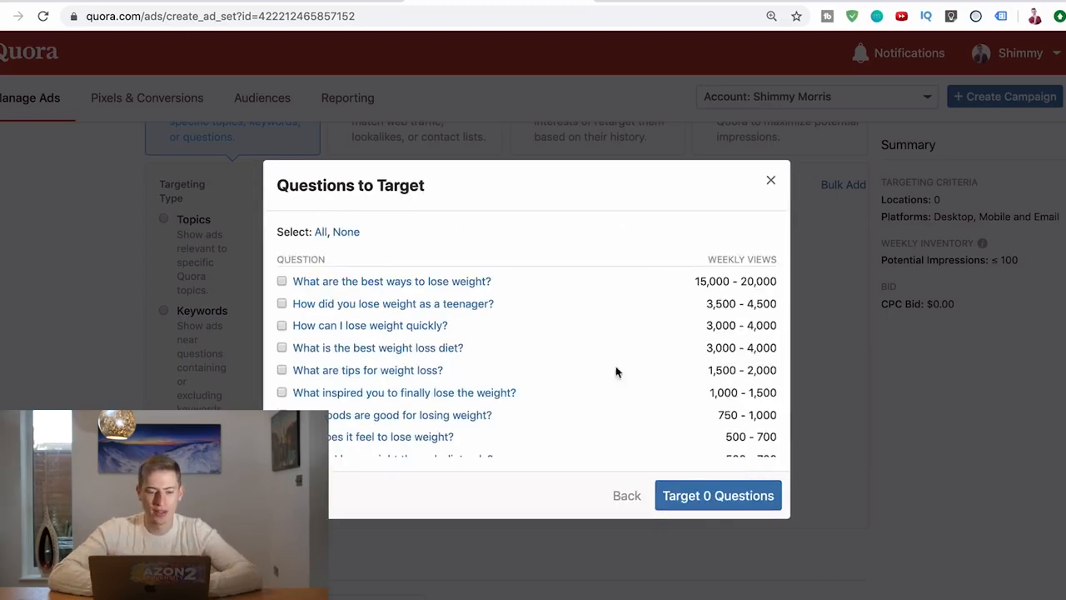
pyautogui.moveTo(396, 324)
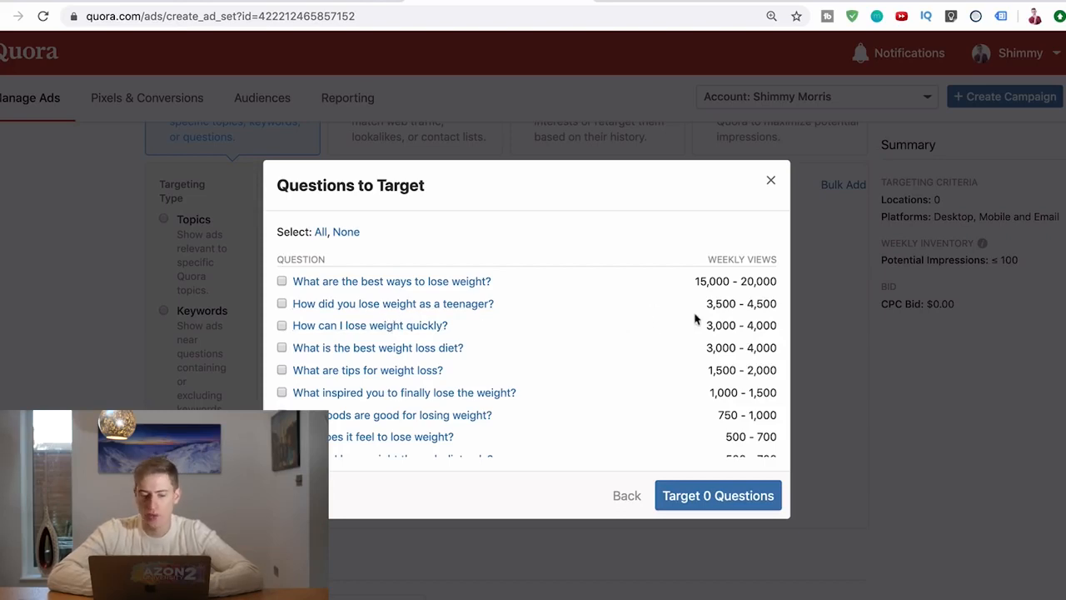
pyautogui.moveTo(751, 342)
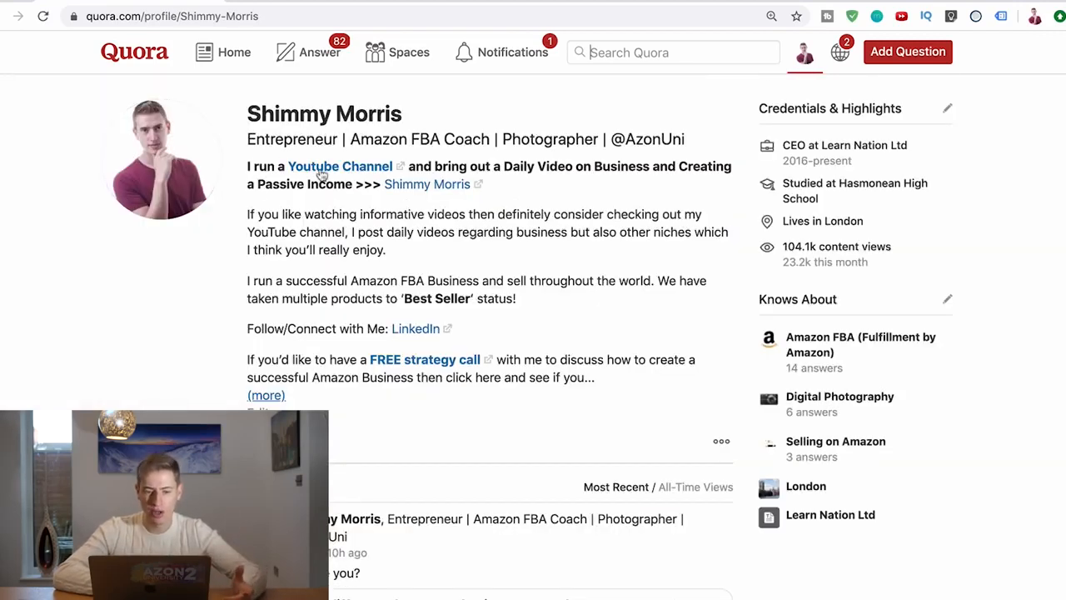
# - Expand the full profile bio showing YouTube, LinkedIn and strategy call links
pyautogui.click(266, 395)
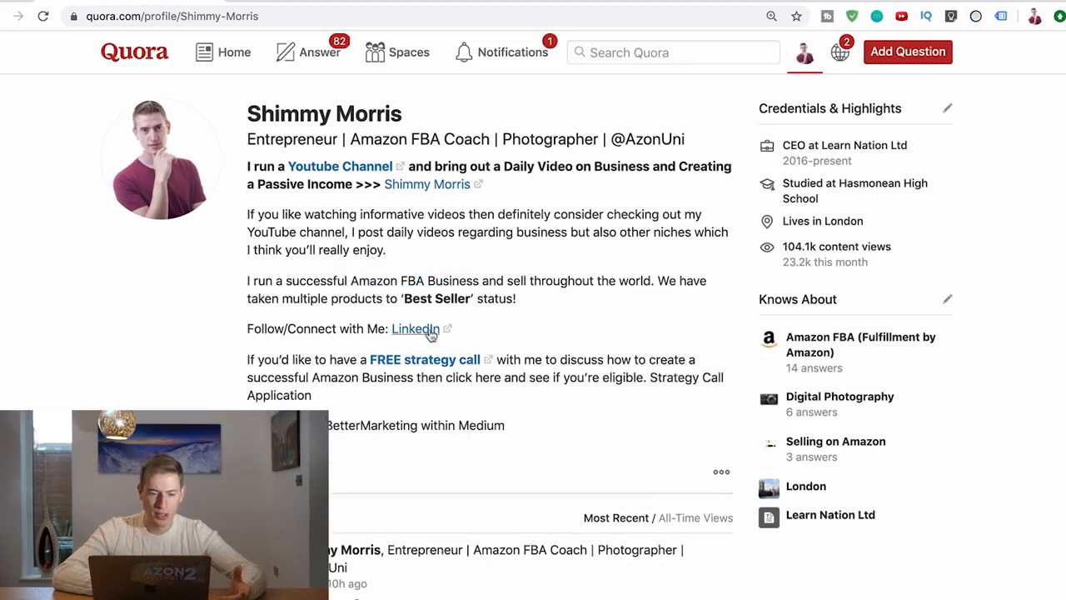
pyautogui.moveTo(367, 389)
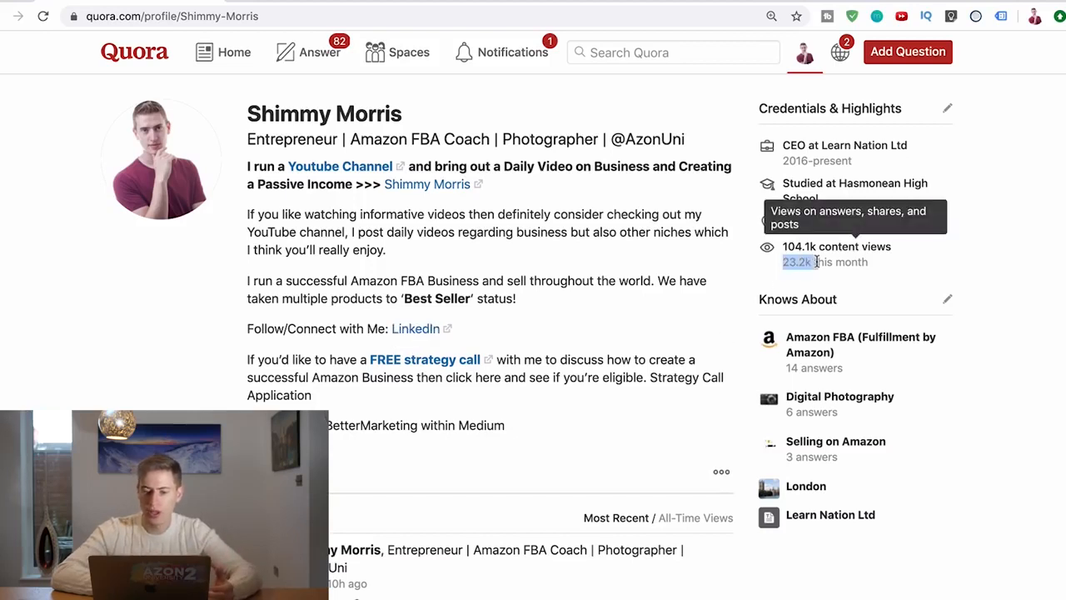
pyautogui.moveTo(828, 280)
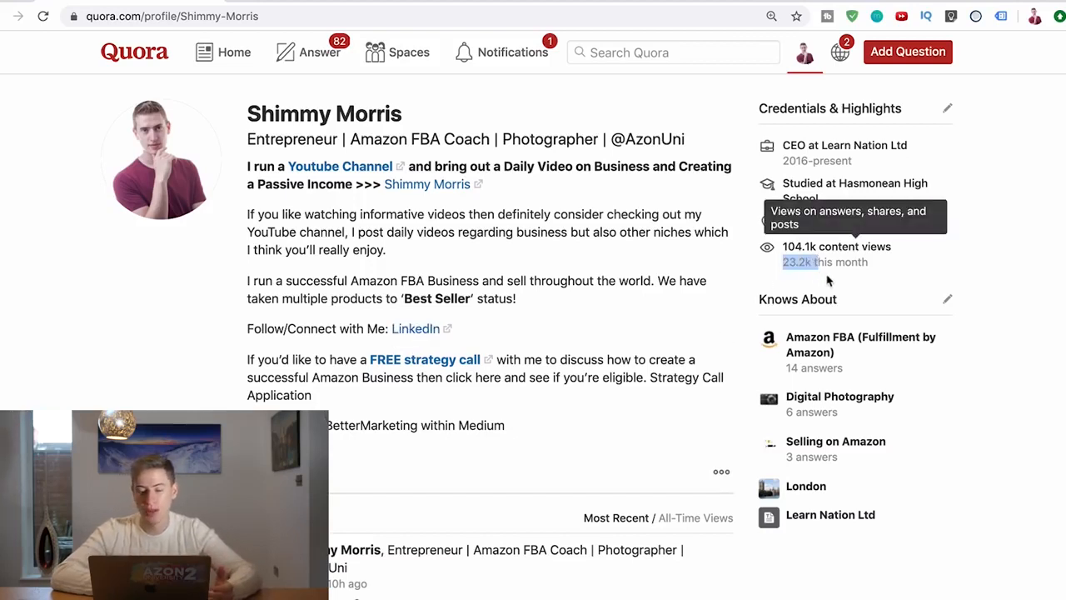
pyautogui.moveTo(817, 286)
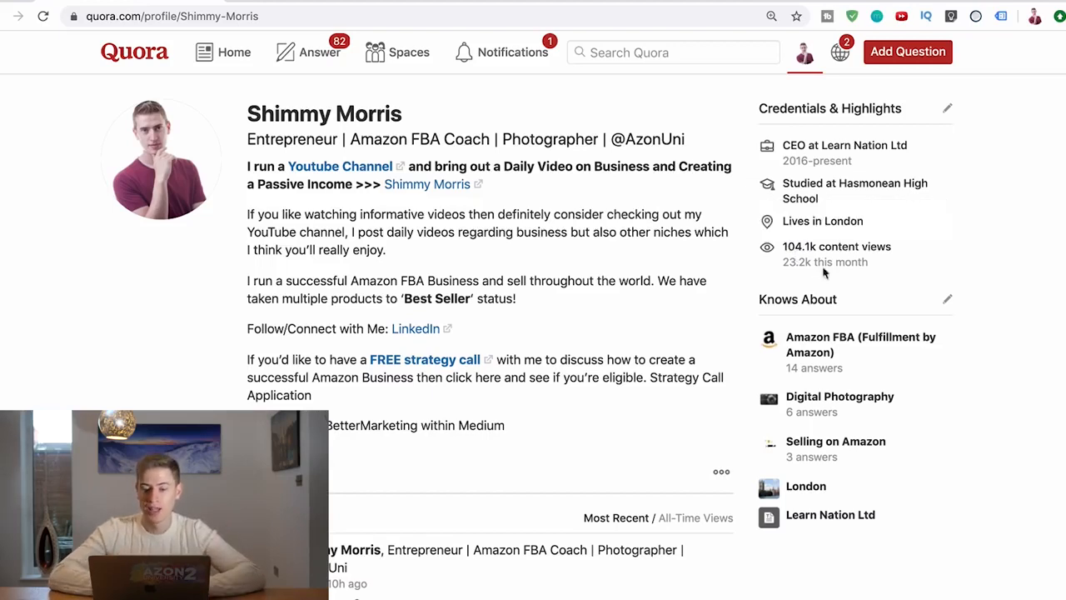
pyautogui.moveTo(820, 264)
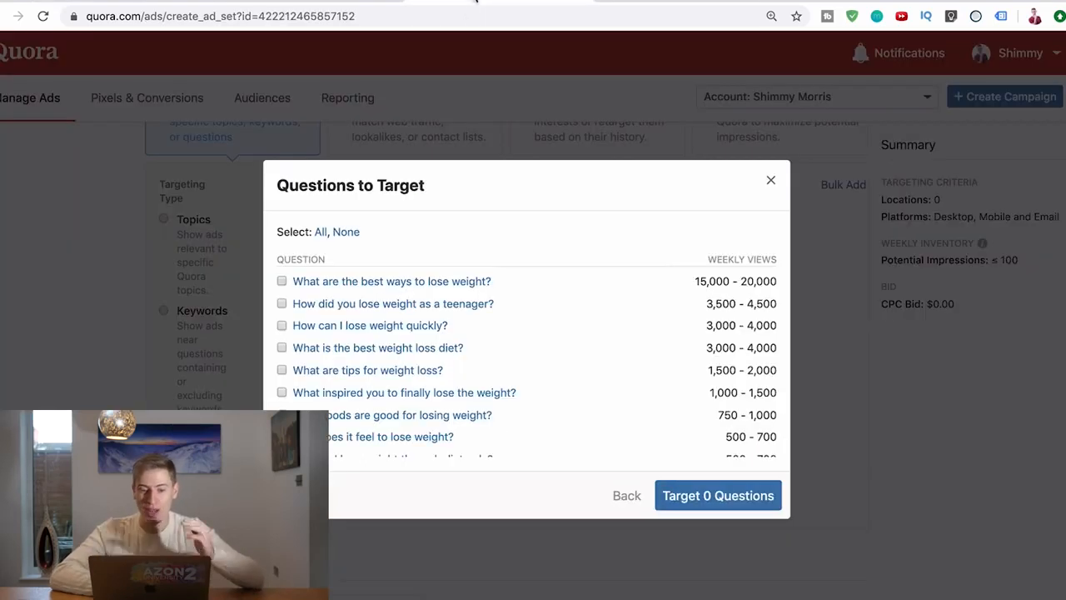
# - Close the ad set page, then restore 'Create an Ad Set - Quora' from Recently Closed
pyautogui.click(770, 180)
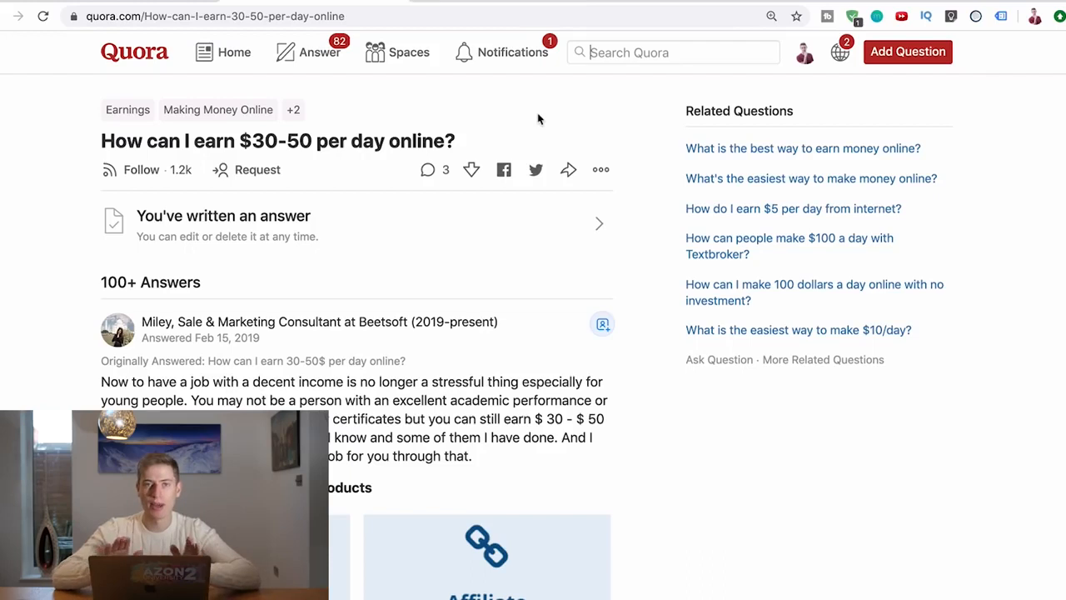
pyautogui.moveTo(513, 134)
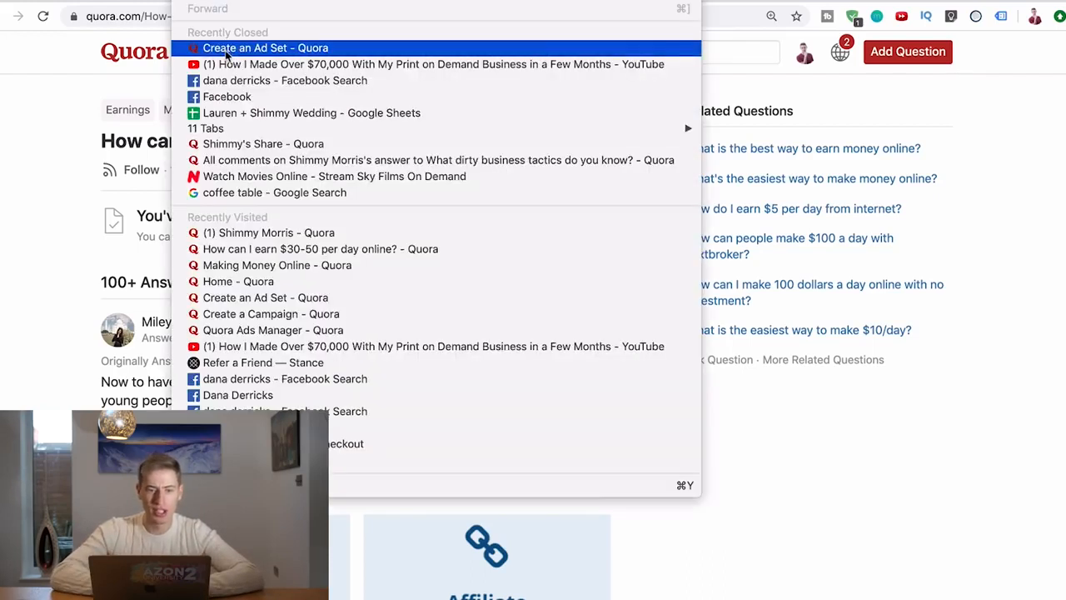
pyautogui.click(263, 47)
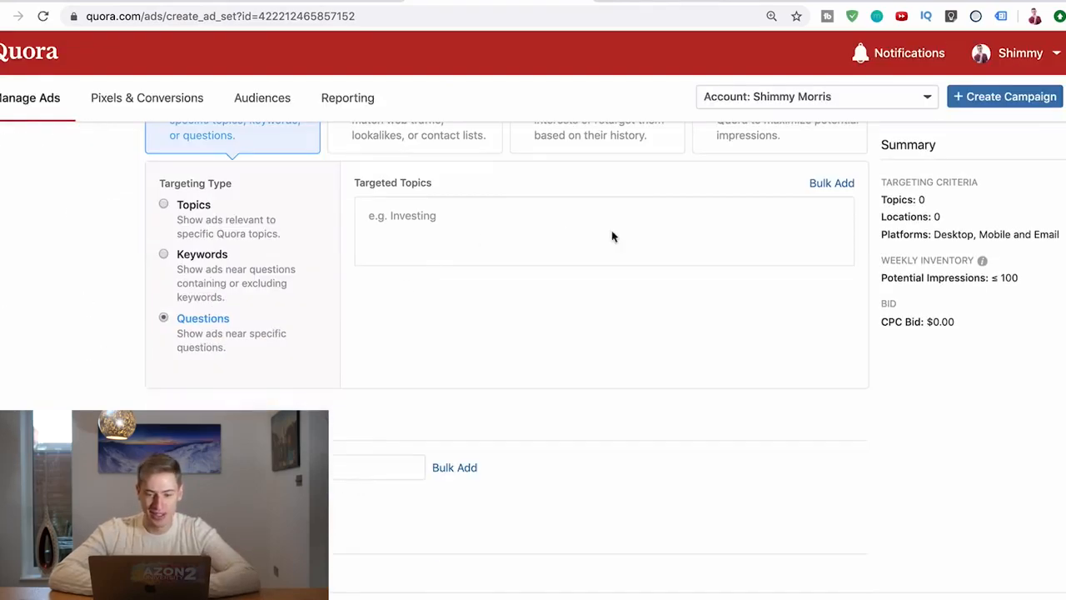
# - Bulk-add the keyword 'business' under Search for Questions and continue to question suggestions
pyautogui.click(831, 181)
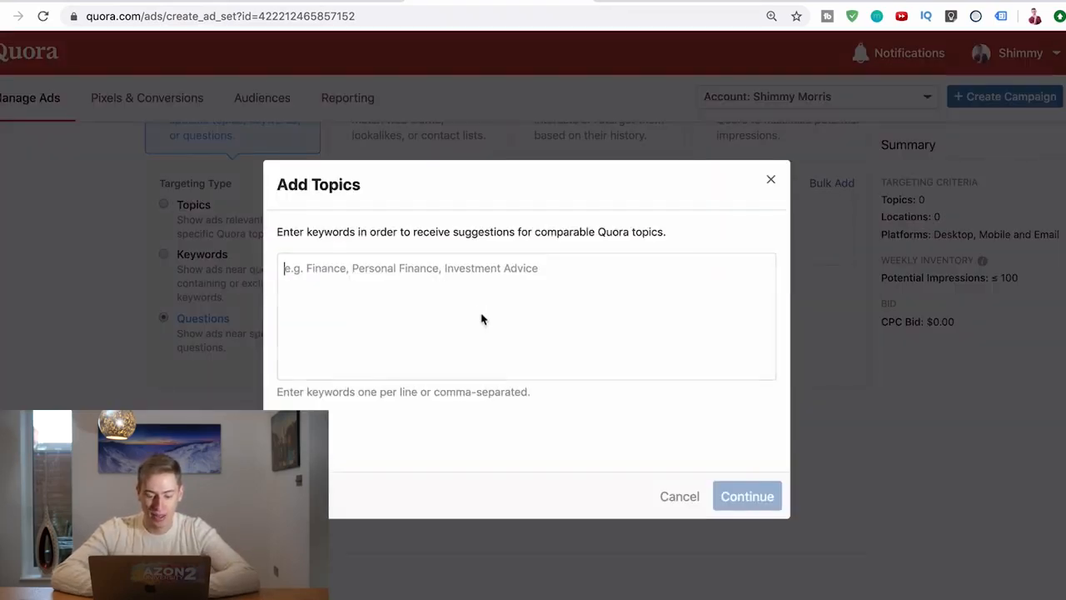
pyautogui.write('business')
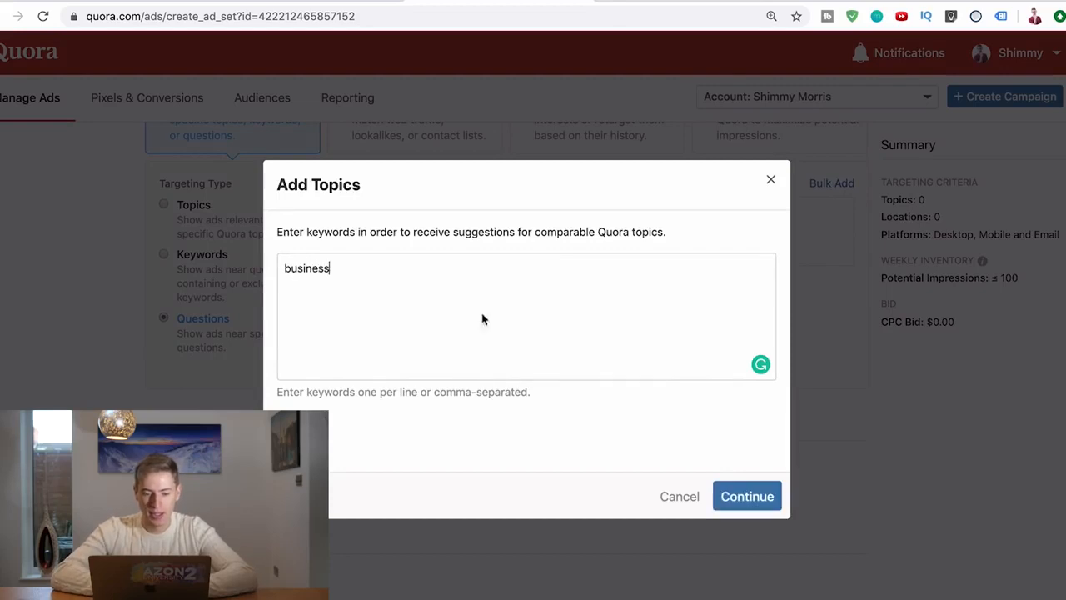
pyautogui.click(746, 497)
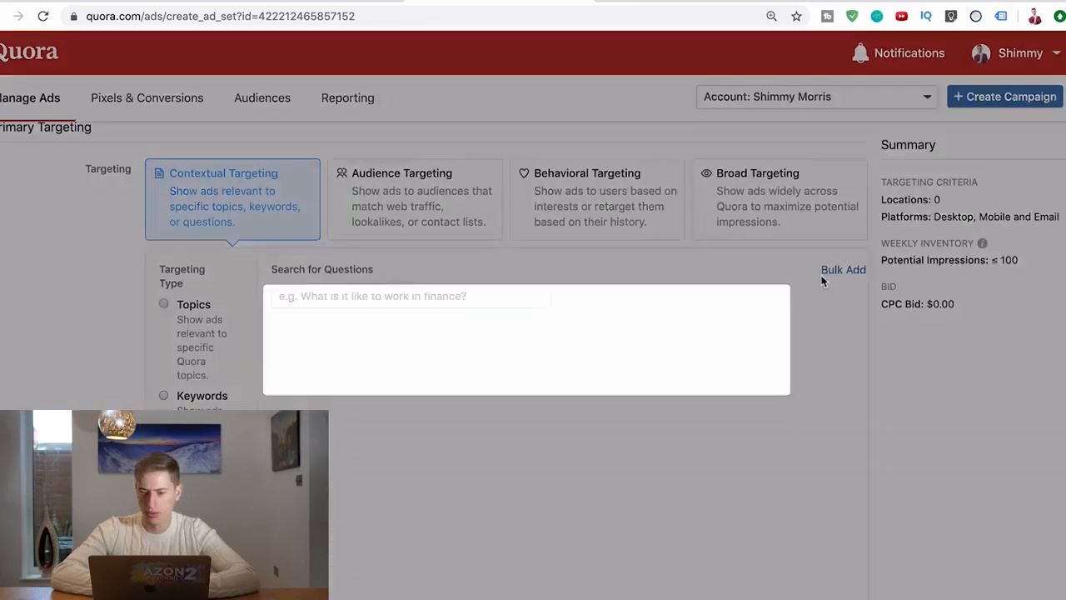
pyautogui.write('business')
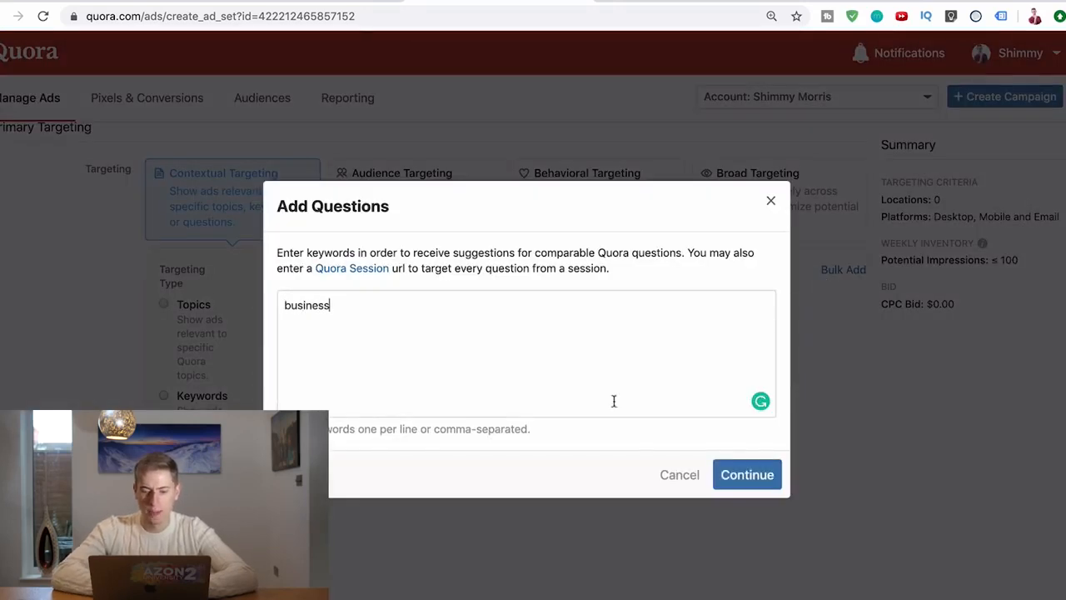
pyautogui.click(746, 473)
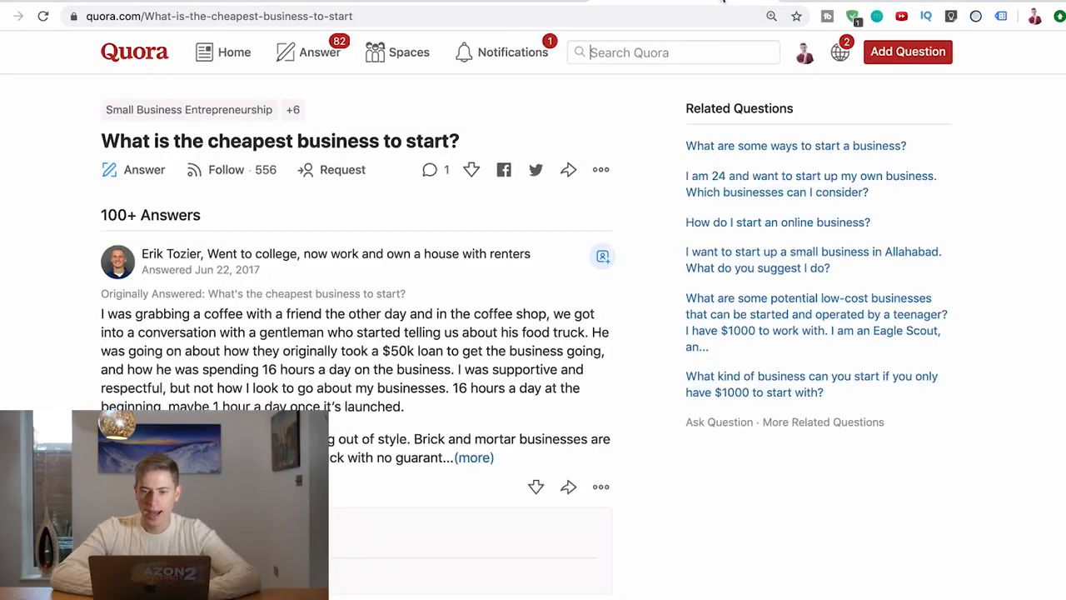
pyautogui.moveTo(600, 170)
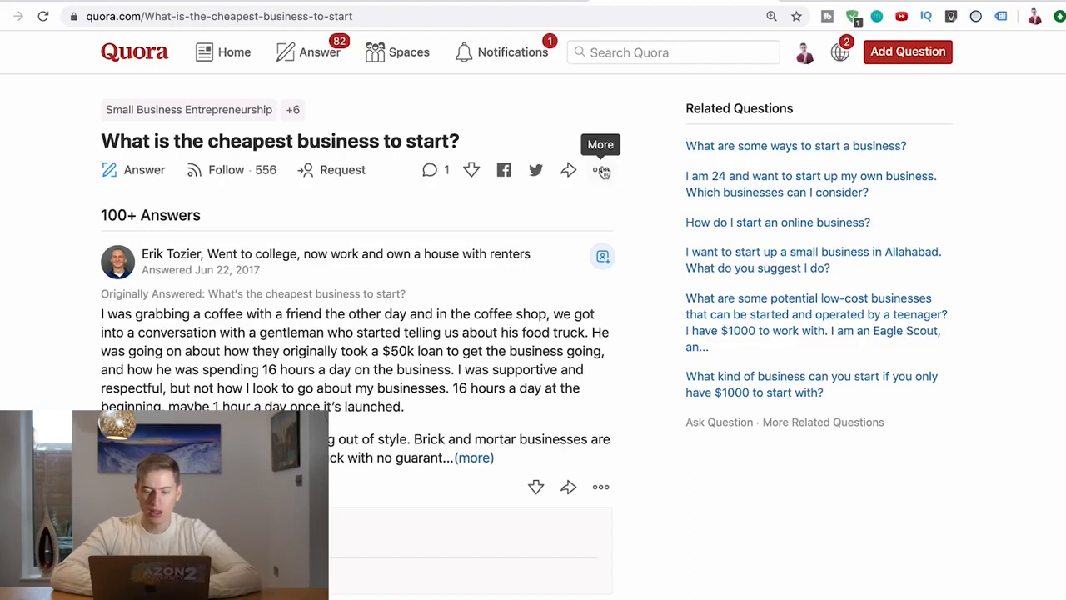
# - Mark 'What is the cheapest business to start?' as Answer Later via its More menu
pyautogui.click(599, 170)
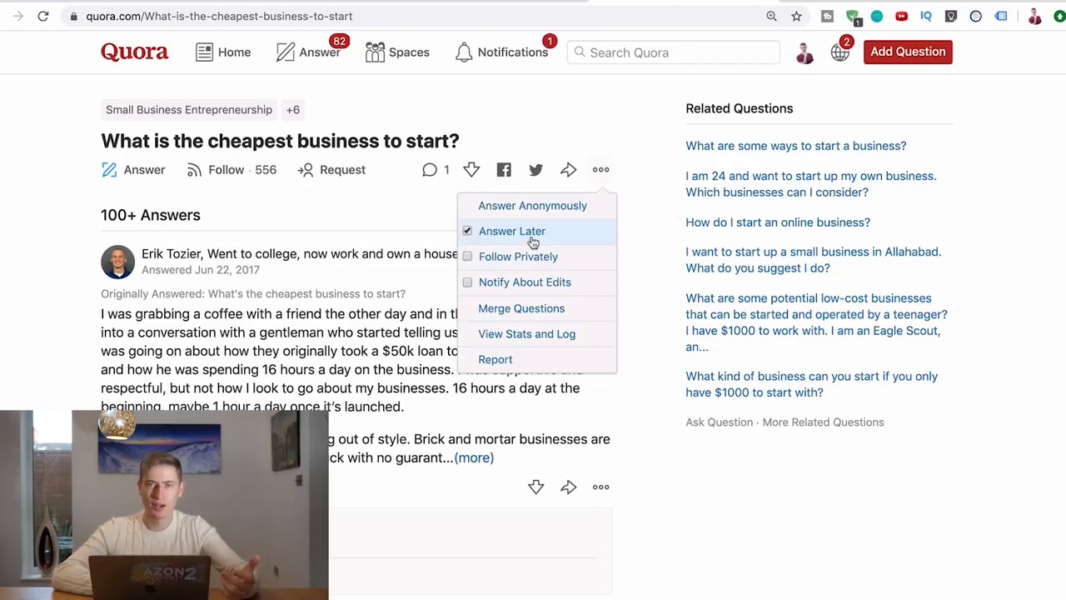
pyautogui.moveTo(537, 170)
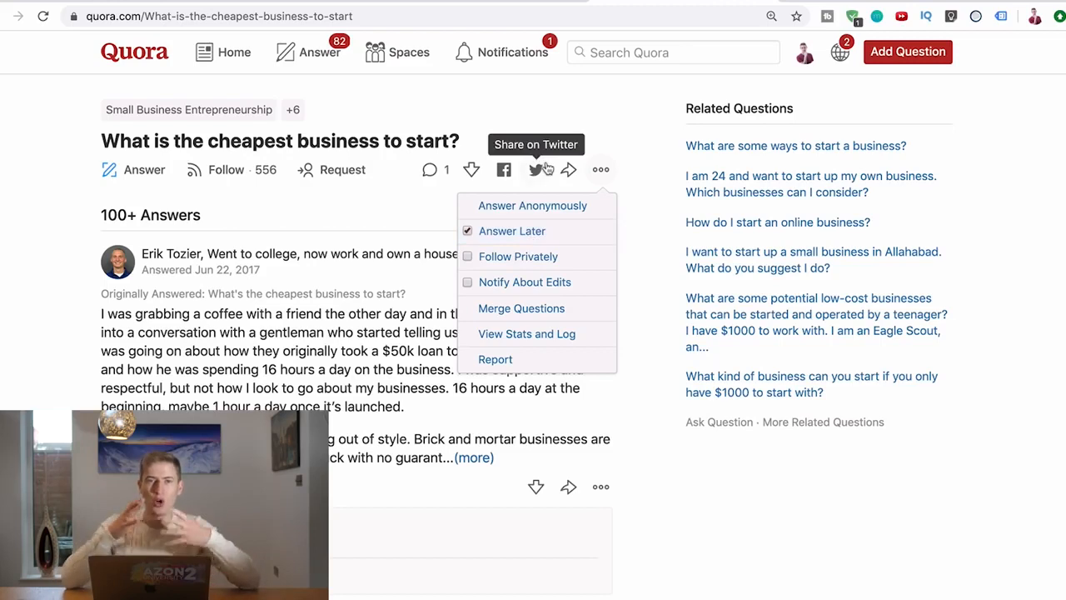
pyautogui.moveTo(556, 155)
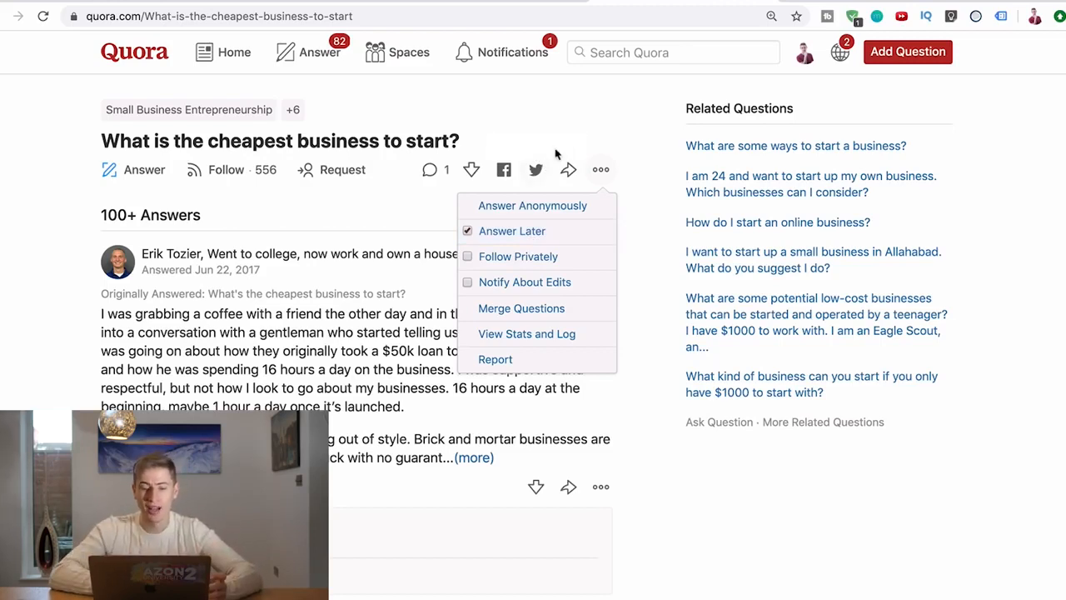
pyautogui.click(586, 123)
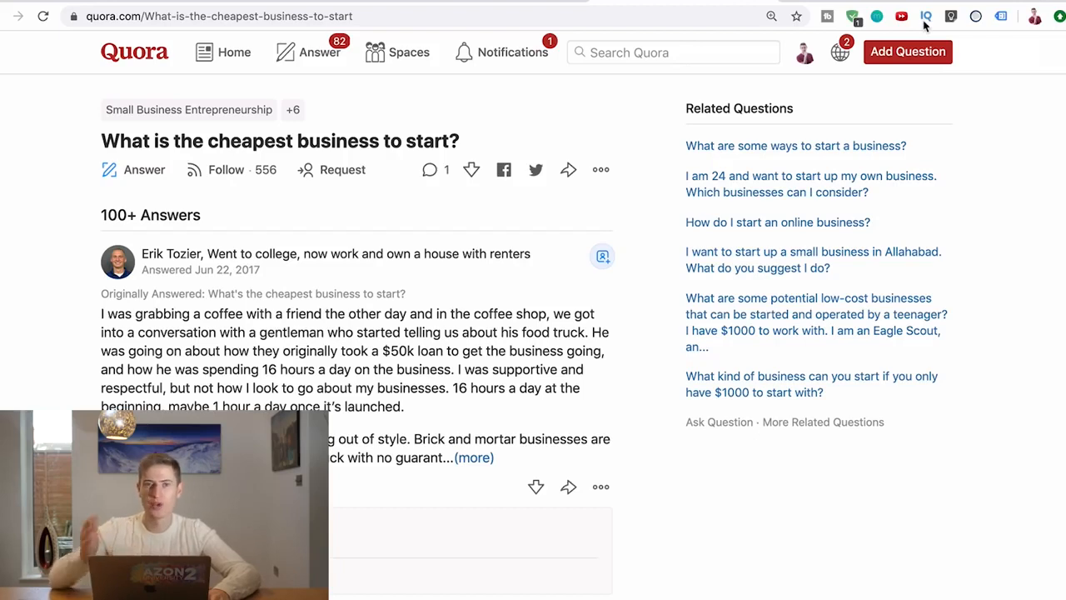
pyautogui.moveTo(859, 84)
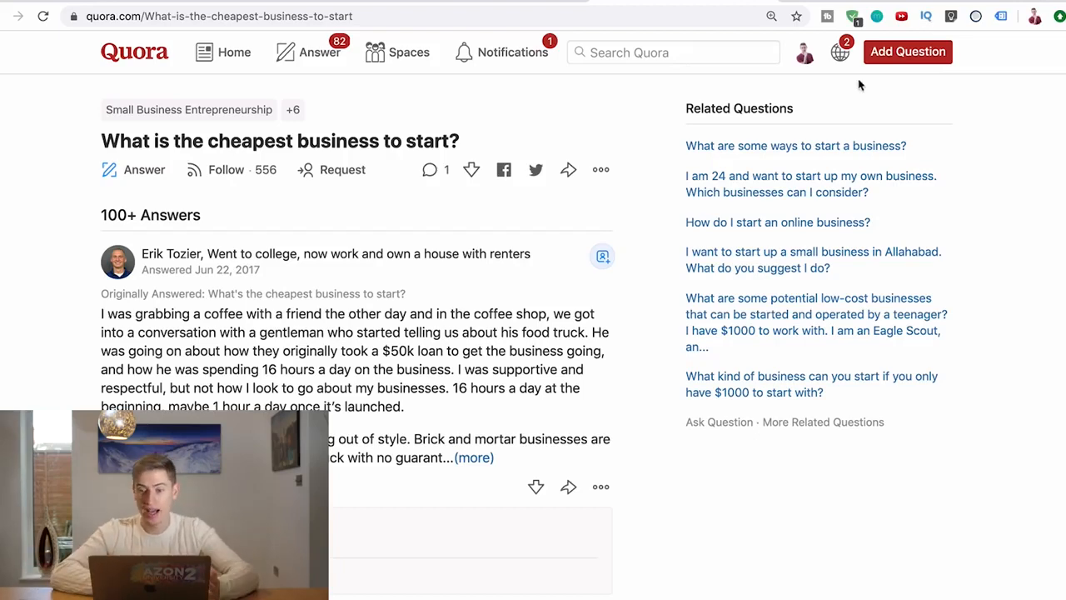
# - Show the account menu listing Messages, Ads Manager, Stats, Your Content and Bookmarks
pyautogui.click(799, 52)
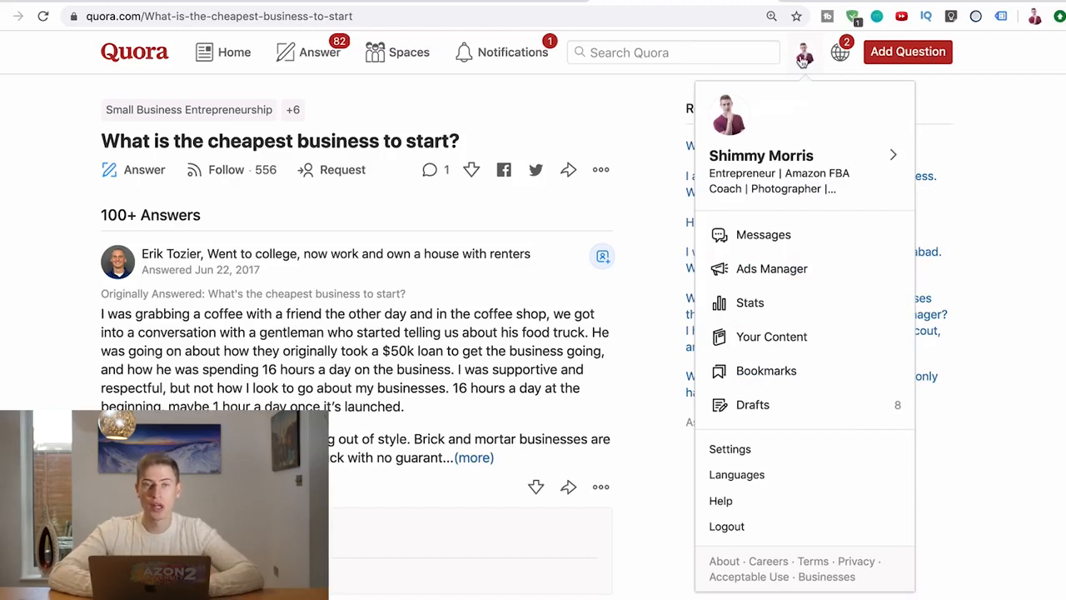